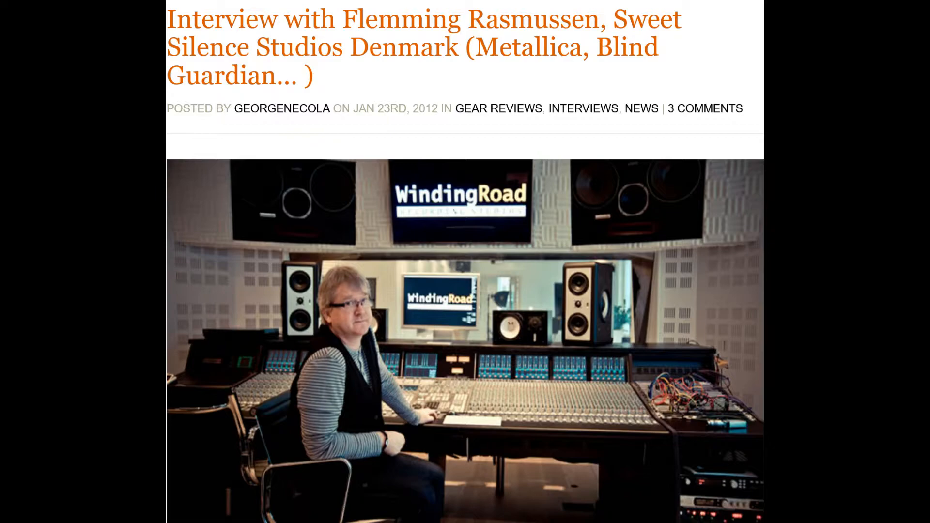
Step: Bring SONAR Professional forward with the 0202 Ride the Lightning project in Track view
click(240, 510)
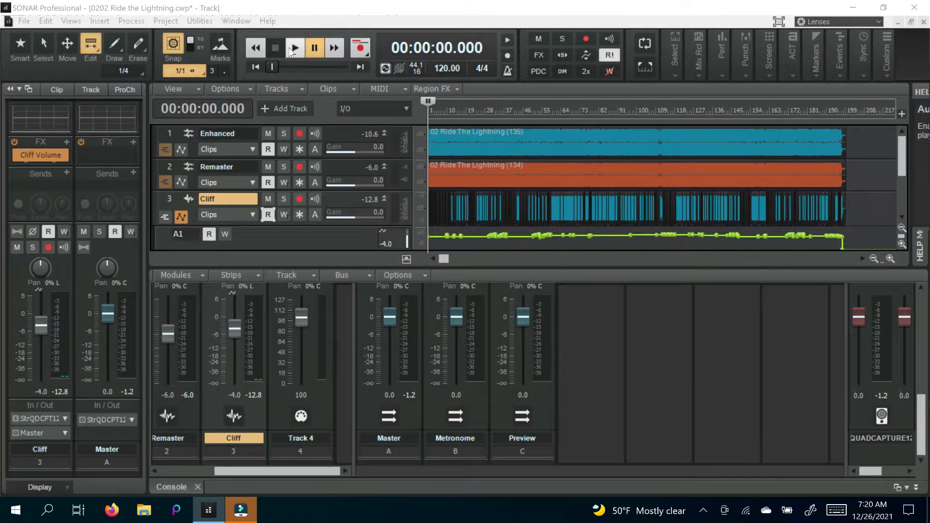
Step: Play and pause the compared tracks from 00:00, then again from the four-minute mark
click(294, 47)
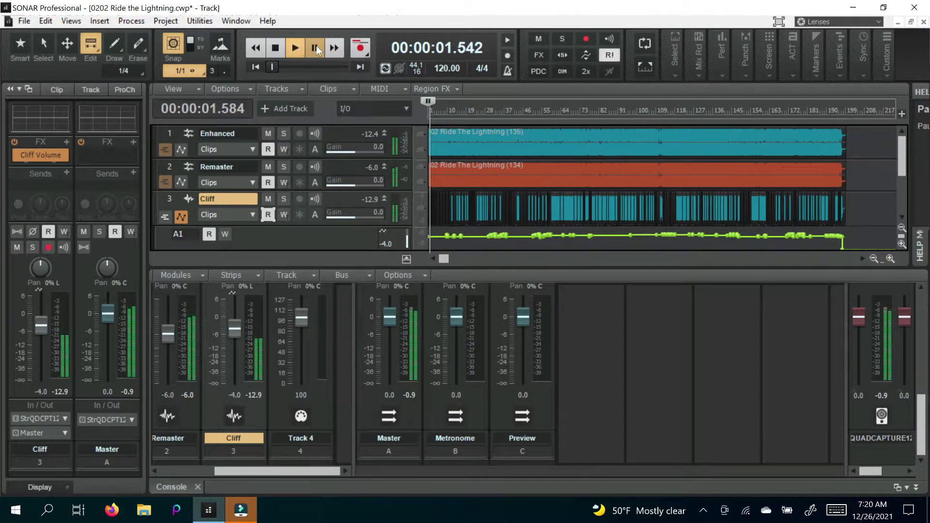
click(295, 47)
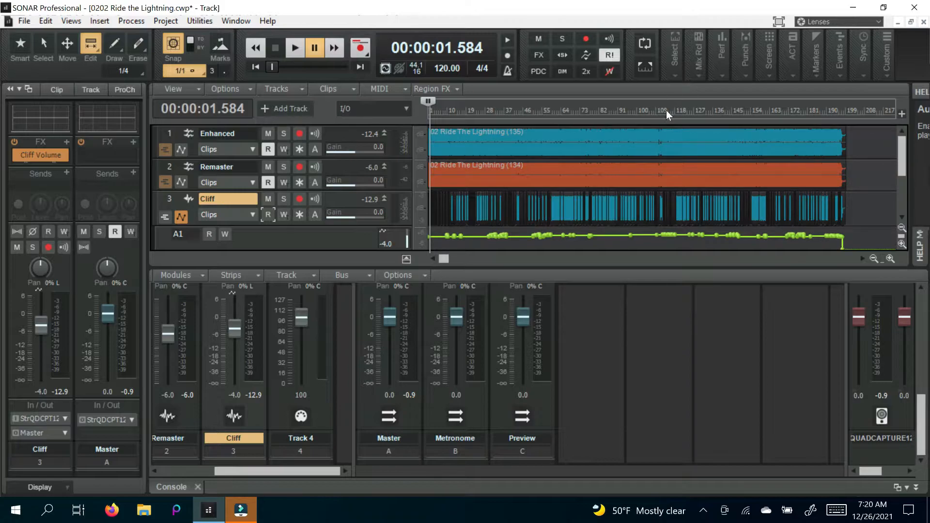
mouse_move(676, 115)
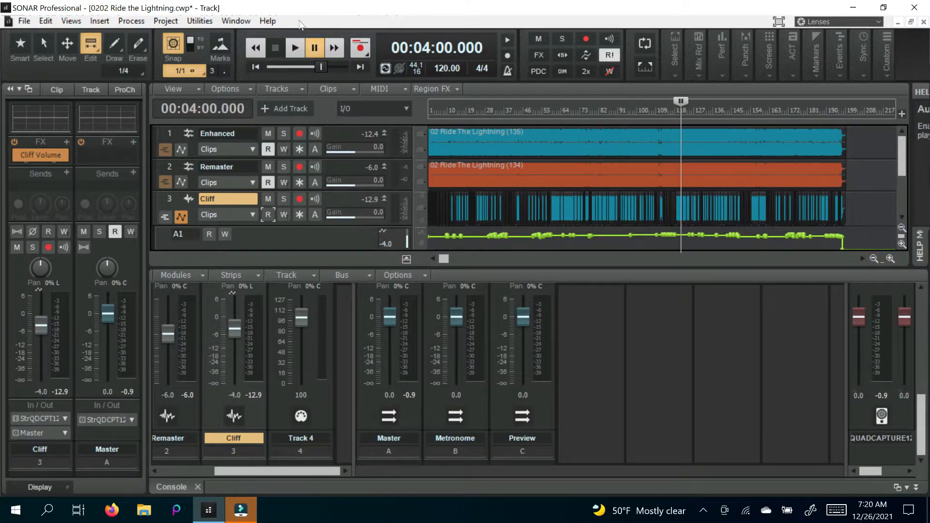
click(294, 48)
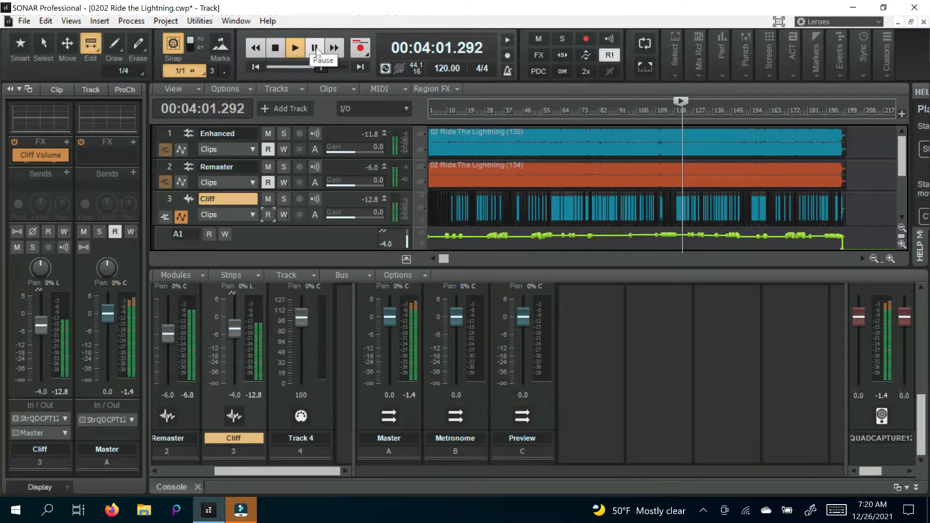
click(295, 48)
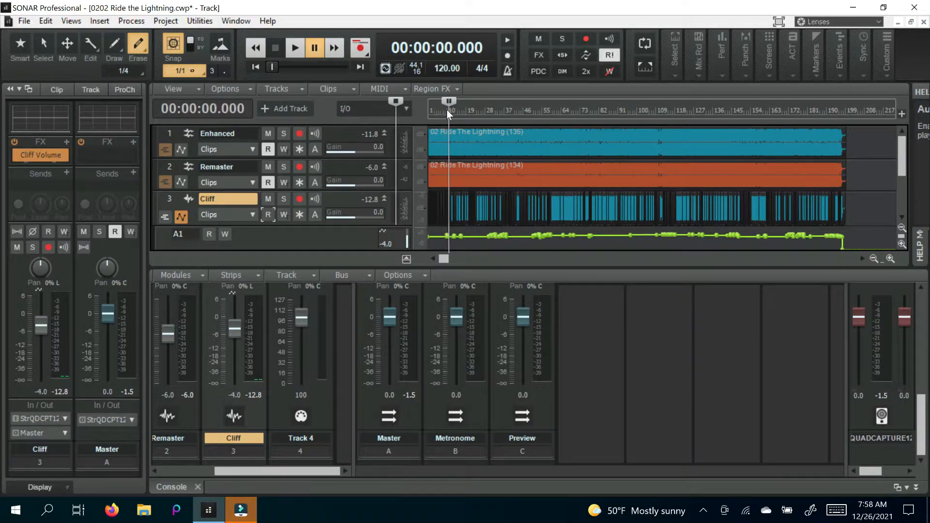
Step: Audition the three bass versions from the 0:20 mark and pause
click(294, 48)
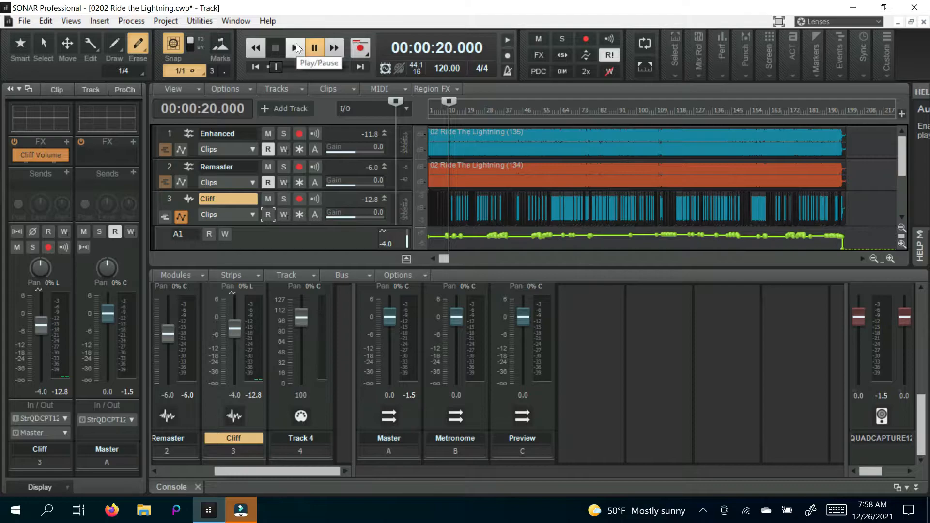
click(294, 48)
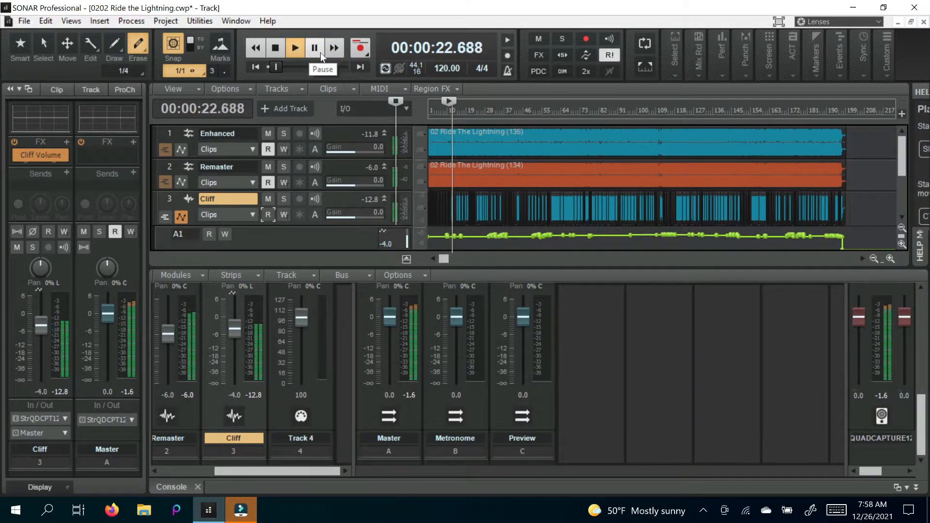
click(294, 47)
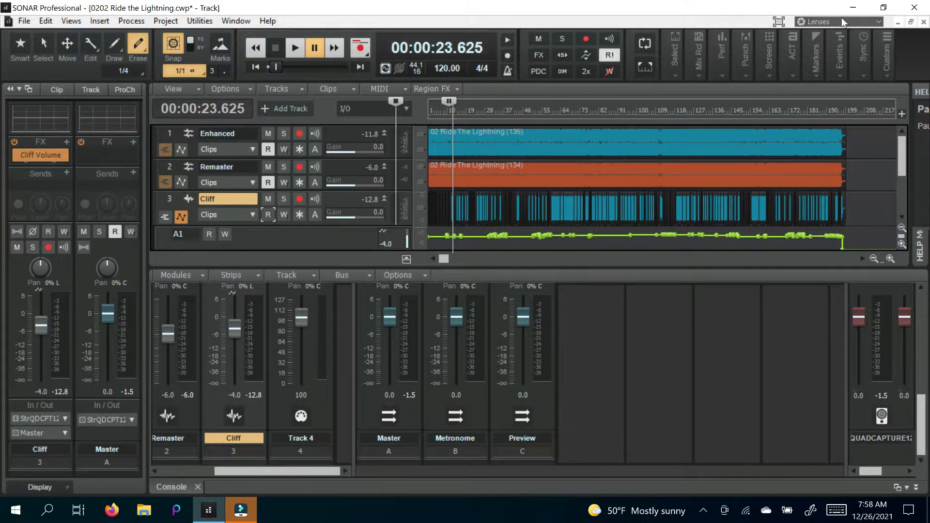
mouse_move(677, 115)
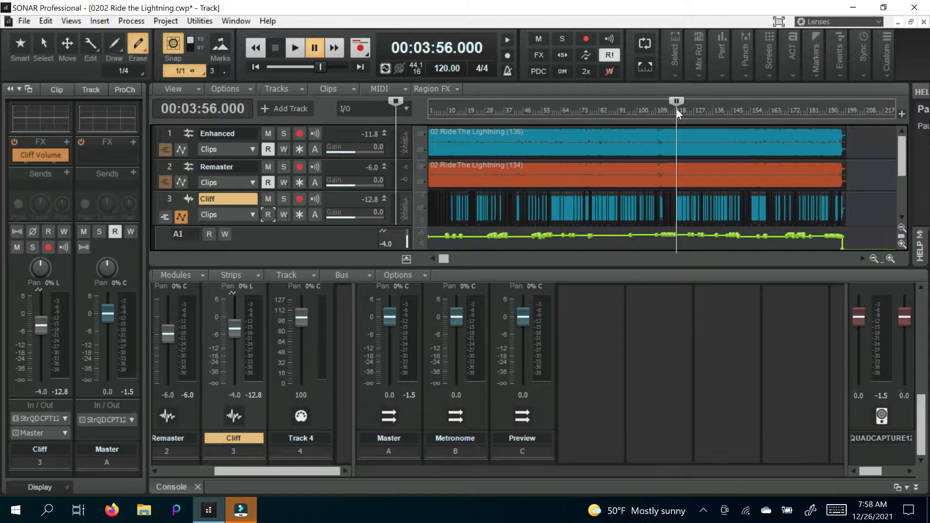
Step: Audition the three bass versions from 3:56 near the song's end and pause
click(294, 47)
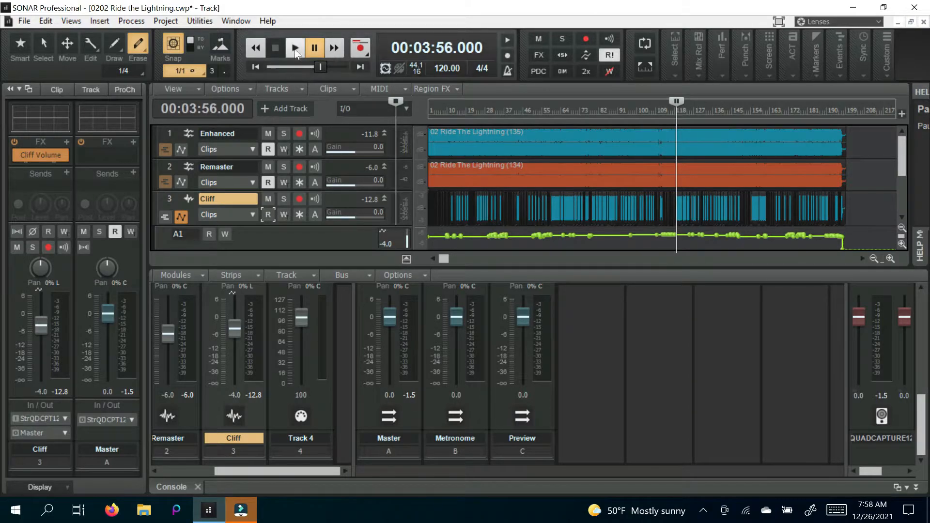
click(295, 47)
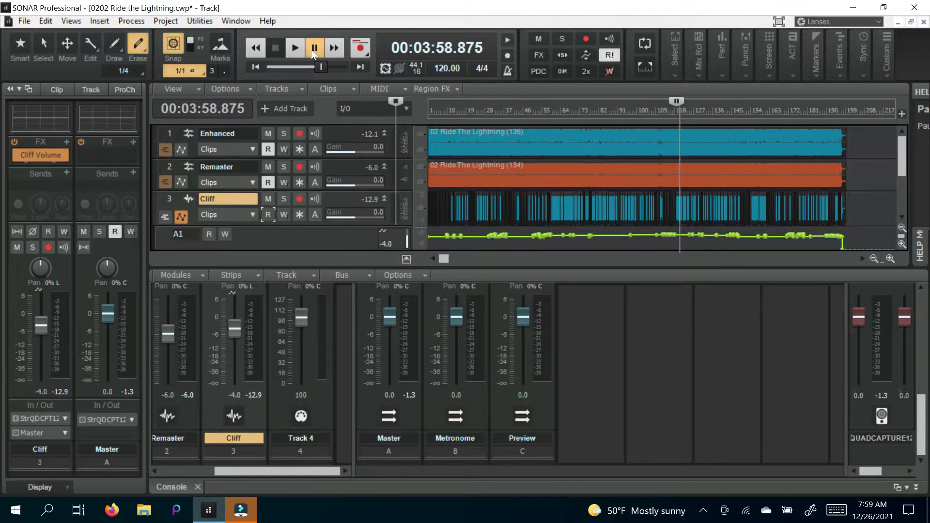
click(111, 510)
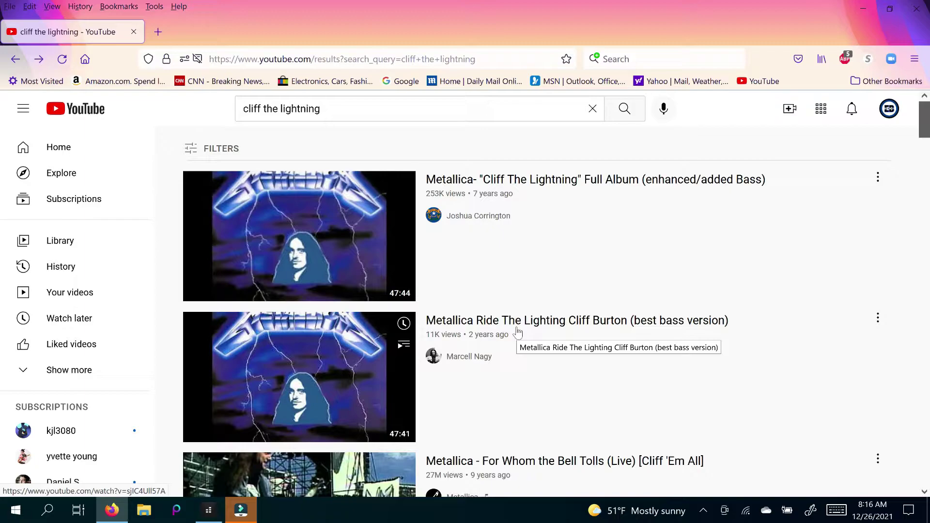
Step: Open the Cliff Burton best bass version result from the 'cliff the lightning' YouTube search
click(208, 511)
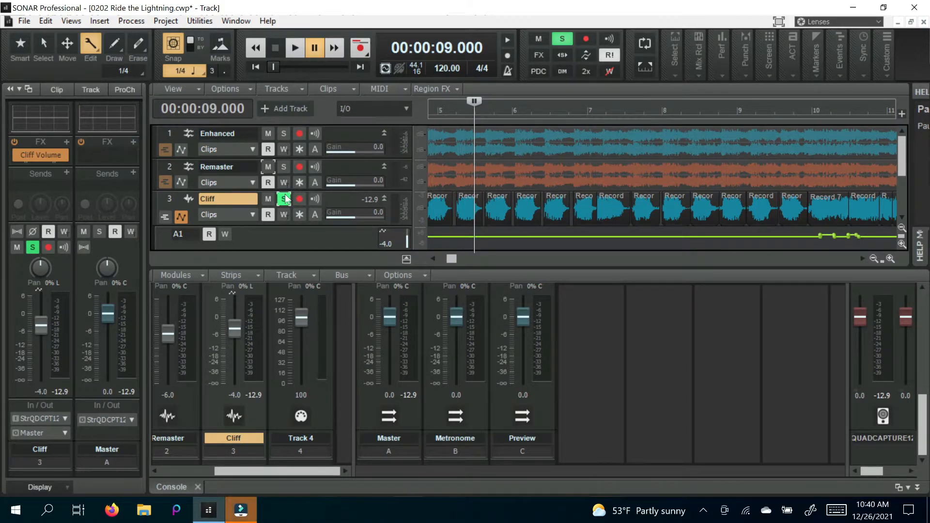
Step: Audition the soloed Cliff bass in the opening bars, then unsolo it and play the full mix
click(294, 47)
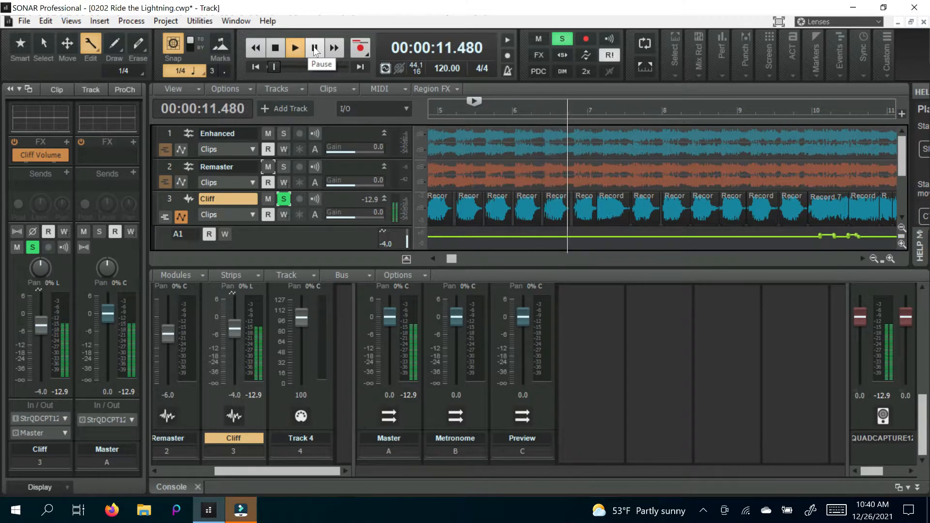
click(295, 47)
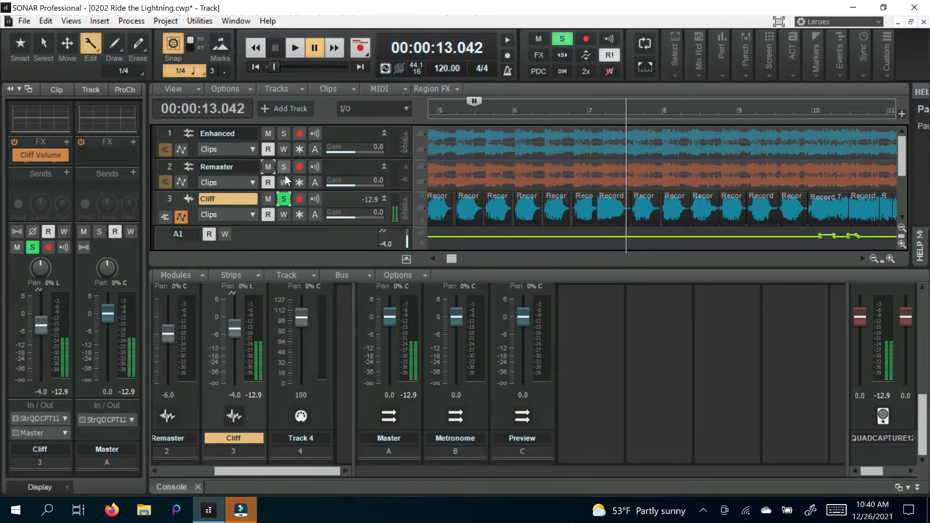
click(587, 109)
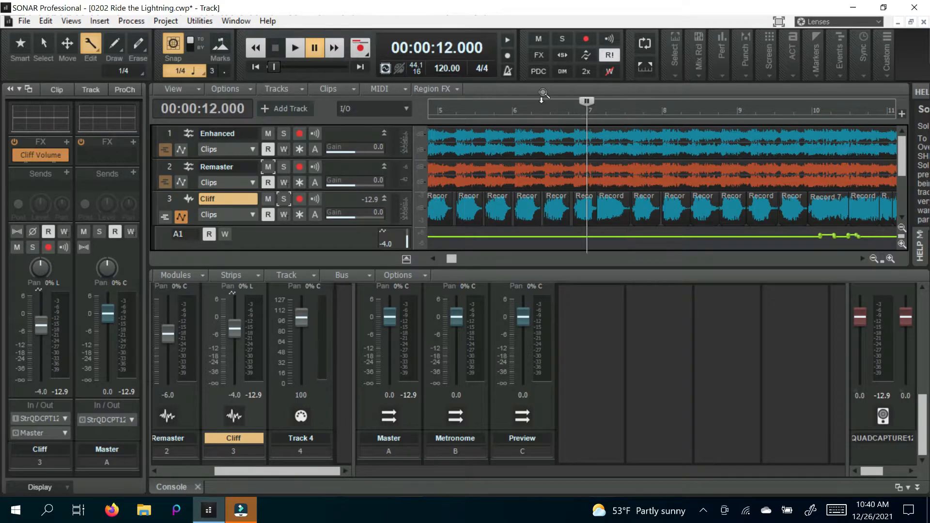
click(294, 48)
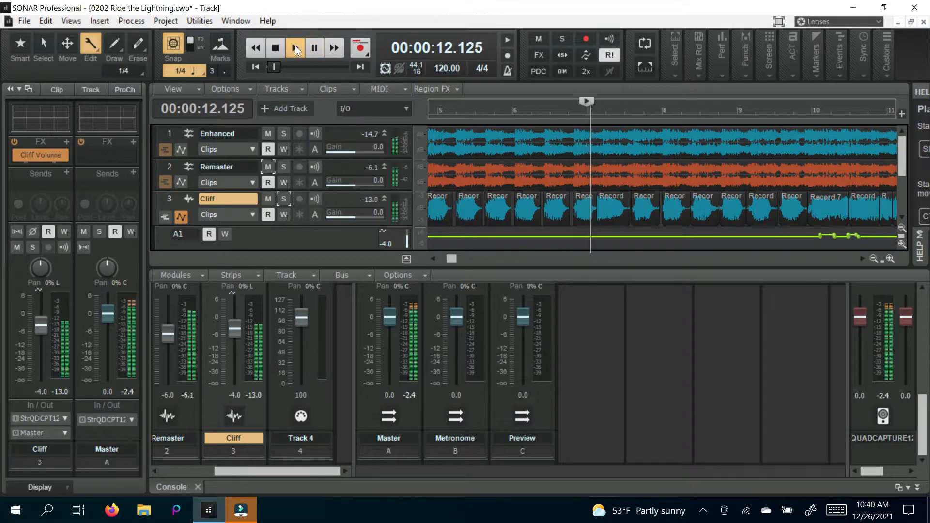
click(295, 48)
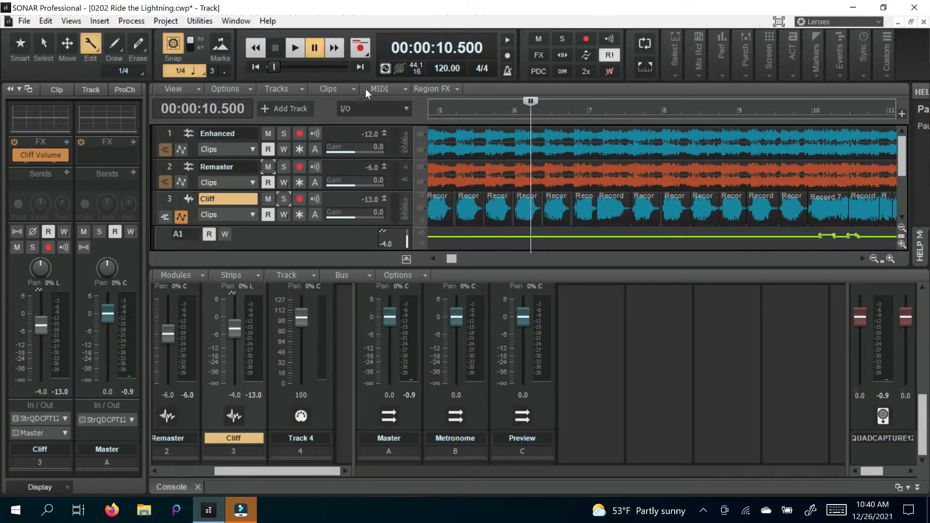
mouse_move(311, 189)
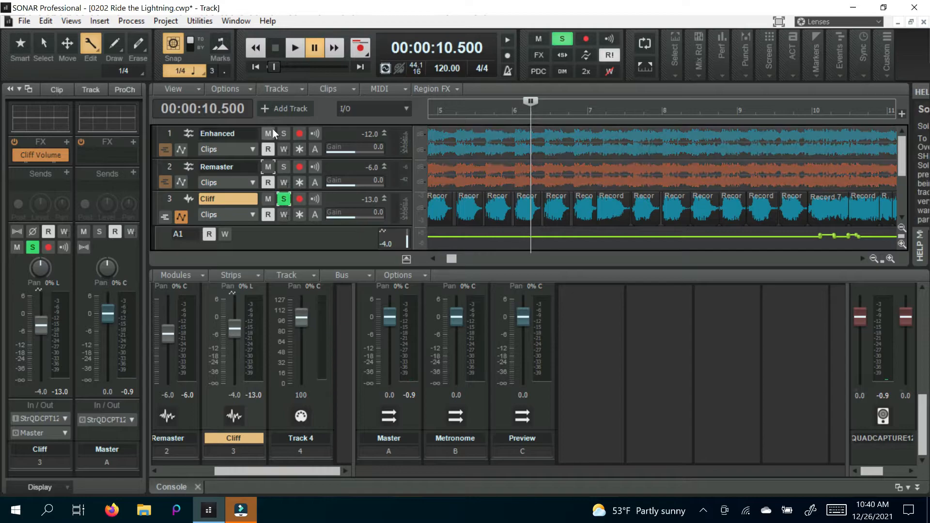
Step: Re-solo the Cliff track and play it through roughly eighteen seconds with pauses
click(294, 47)
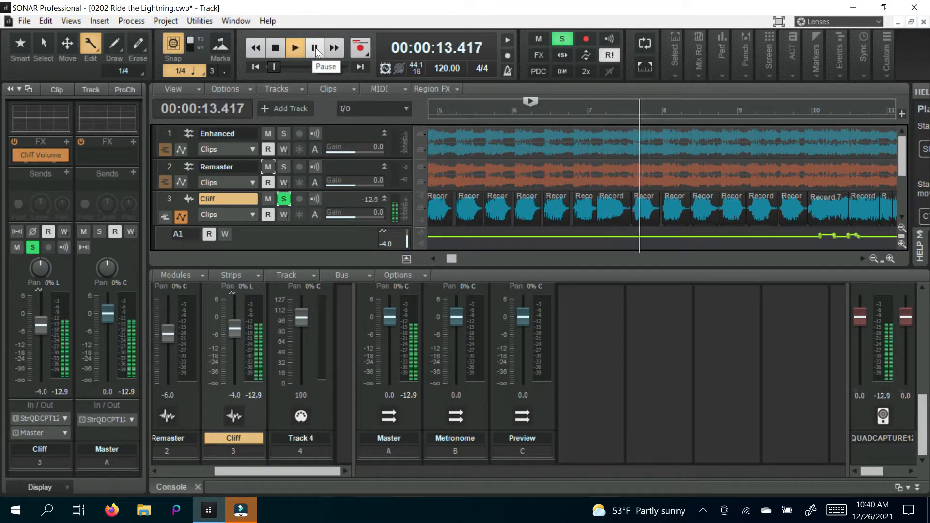
click(314, 48)
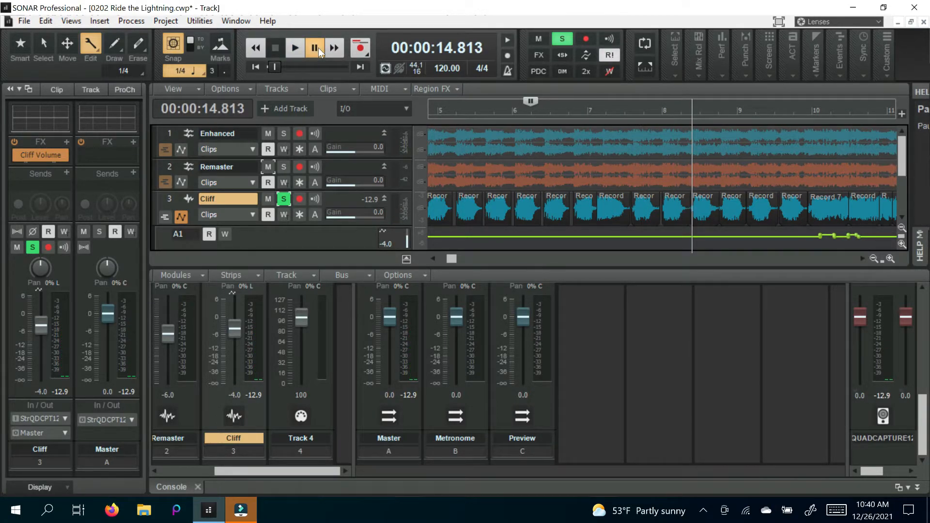
mouse_move(335, 62)
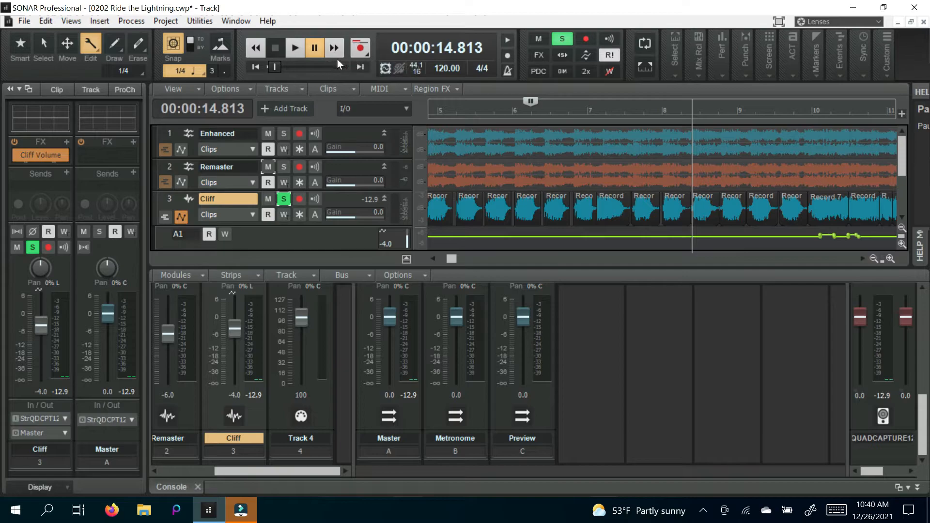
click(293, 48)
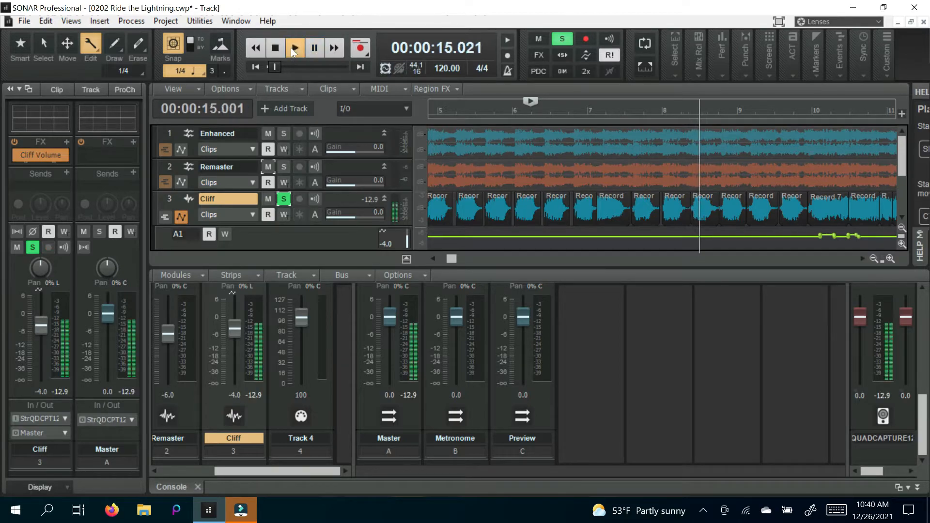
click(294, 48)
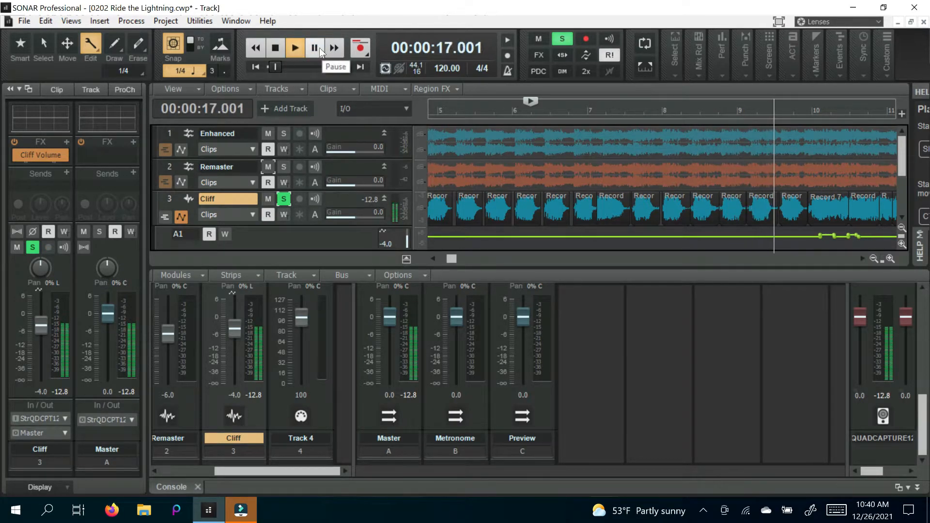
click(295, 47)
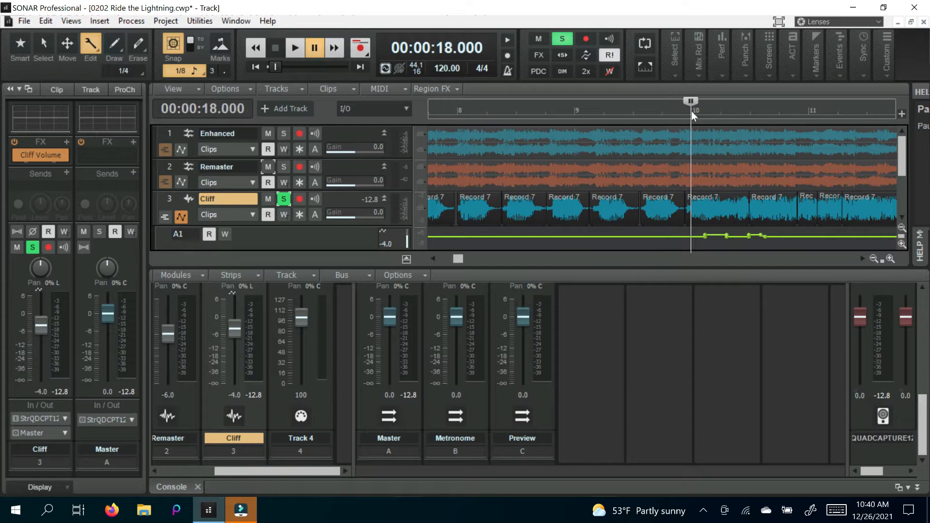
Step: Around 18–20 seconds, audition the Cliff bass soloed and then back in the full mix
click(294, 47)
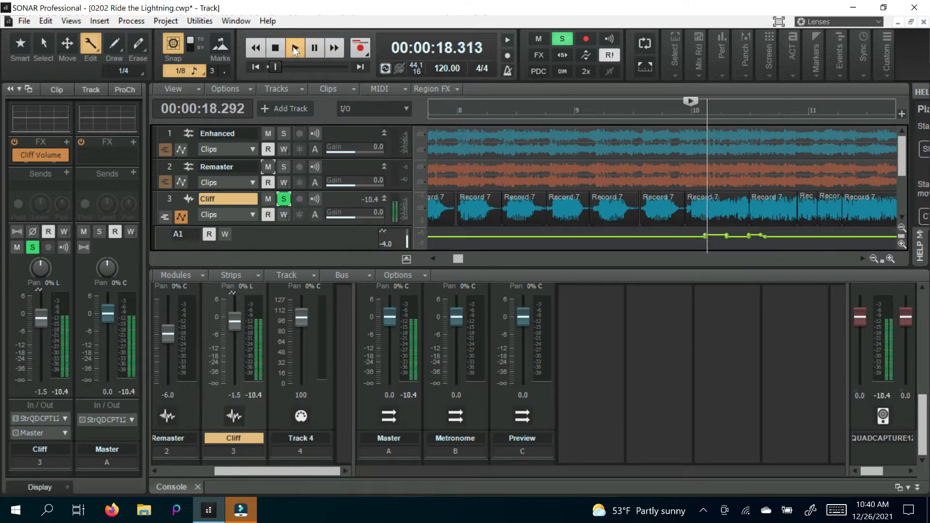
click(294, 48)
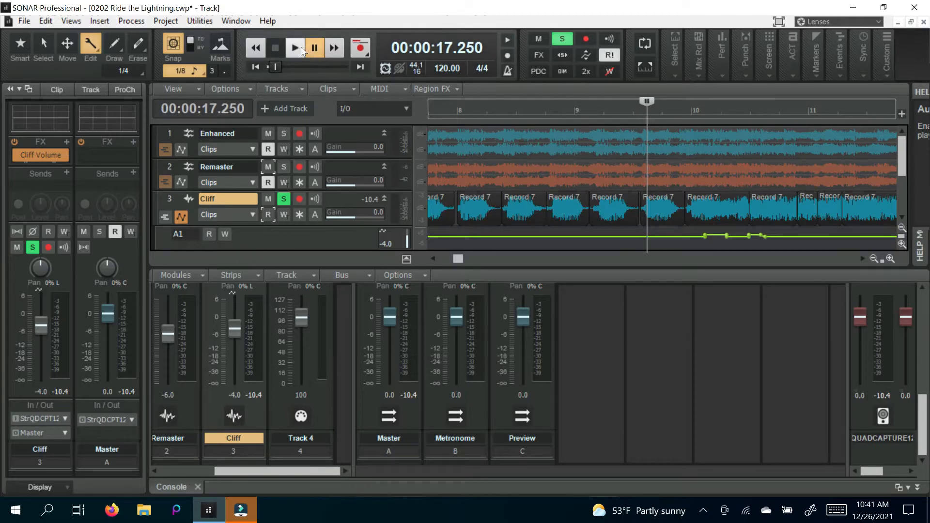
click(294, 48)
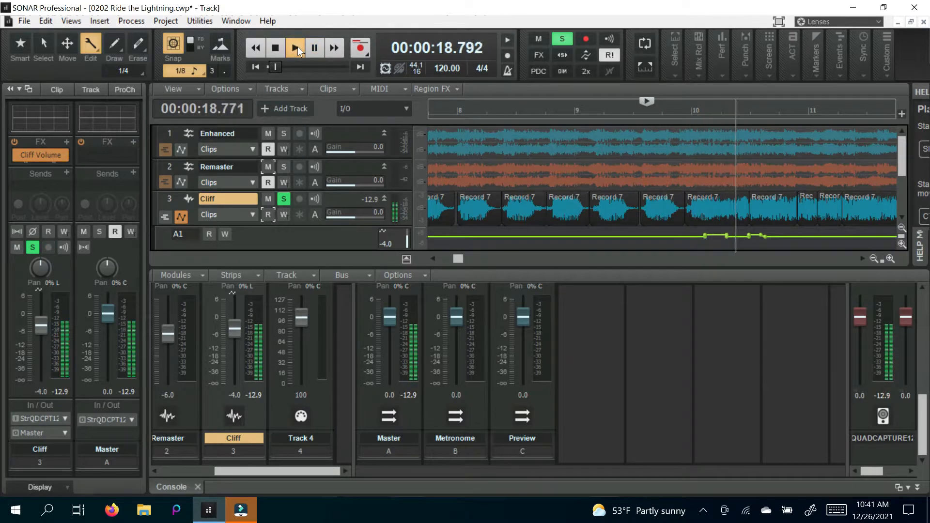
click(294, 48)
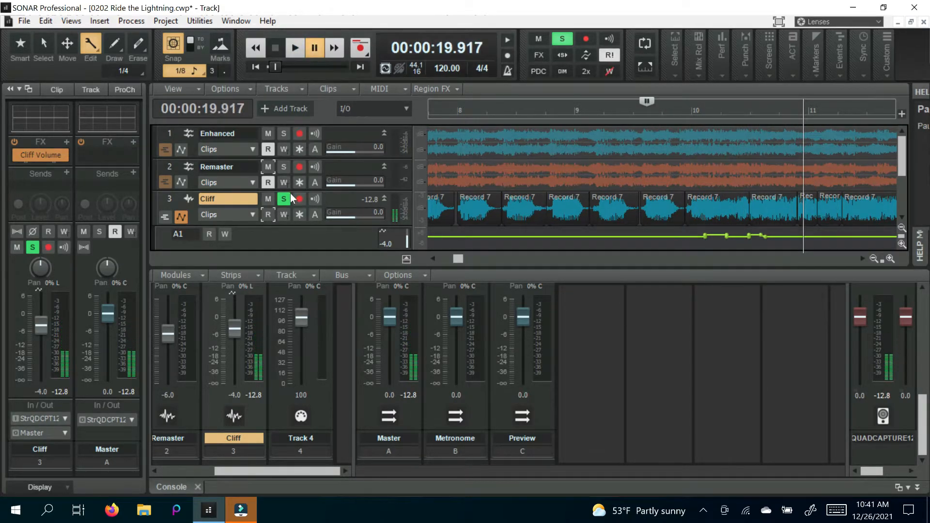
click(283, 198)
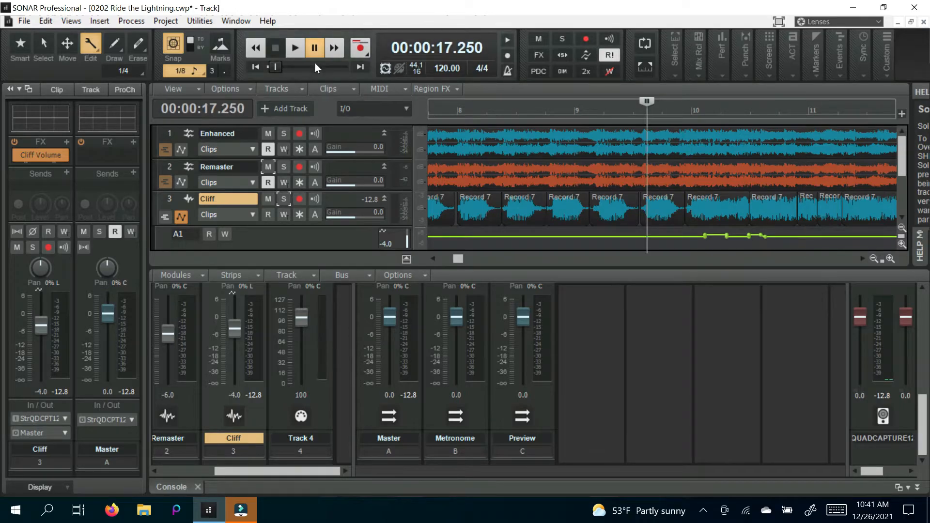
click(294, 47)
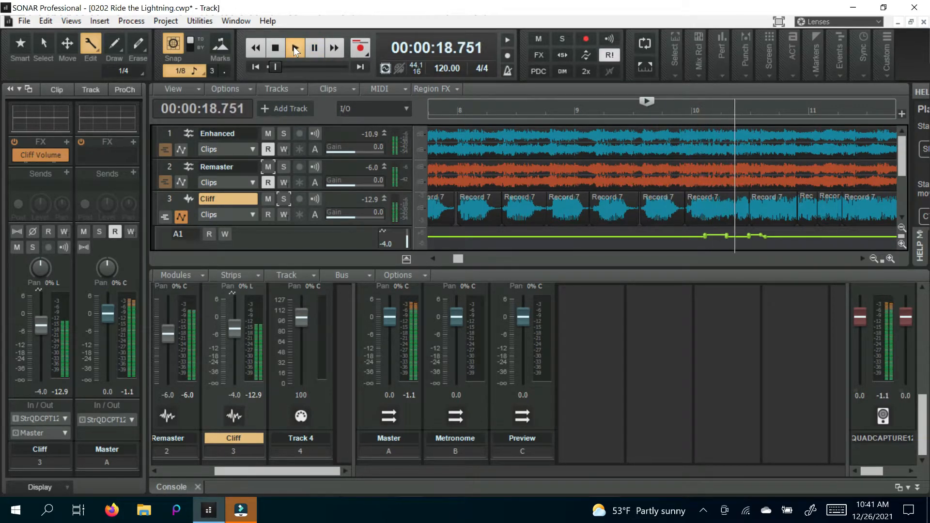
click(294, 47)
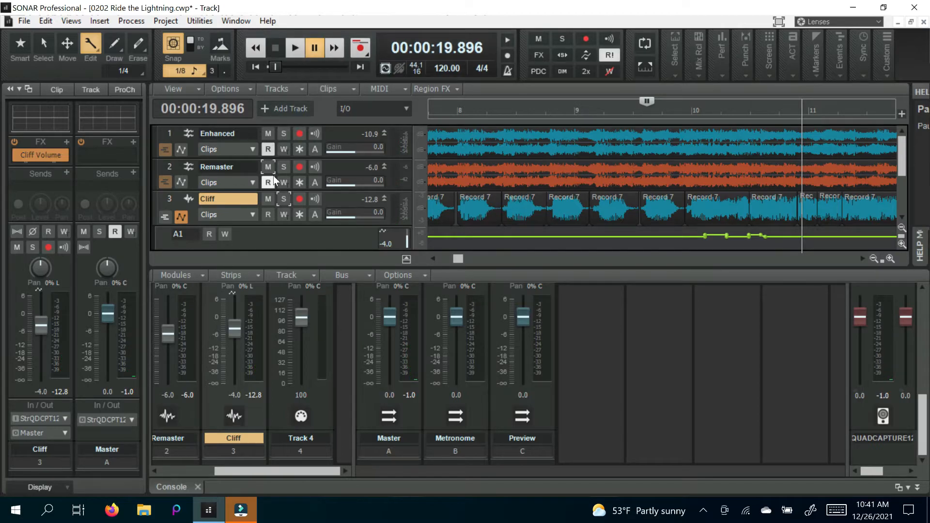
Step: Solo the Remaster track for the same passage, then unsolo it and play all three tracks together
click(284, 167)
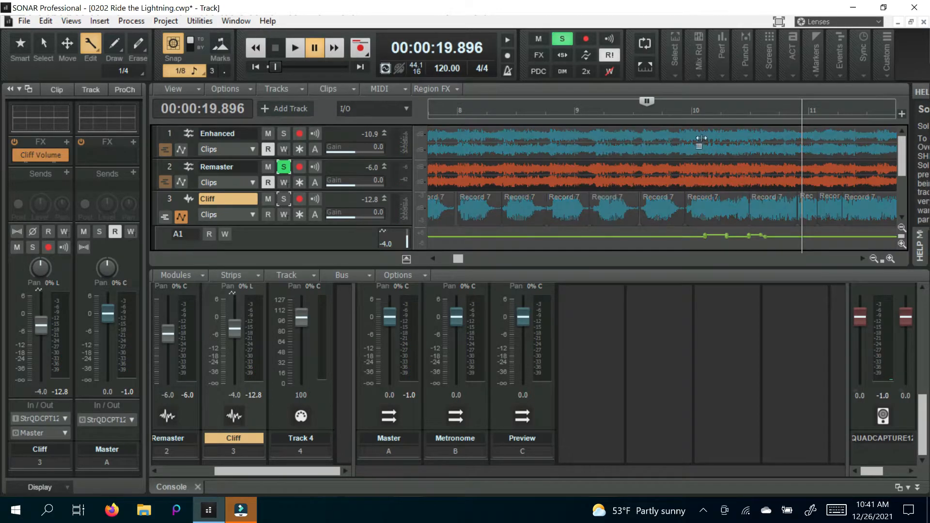
click(294, 48)
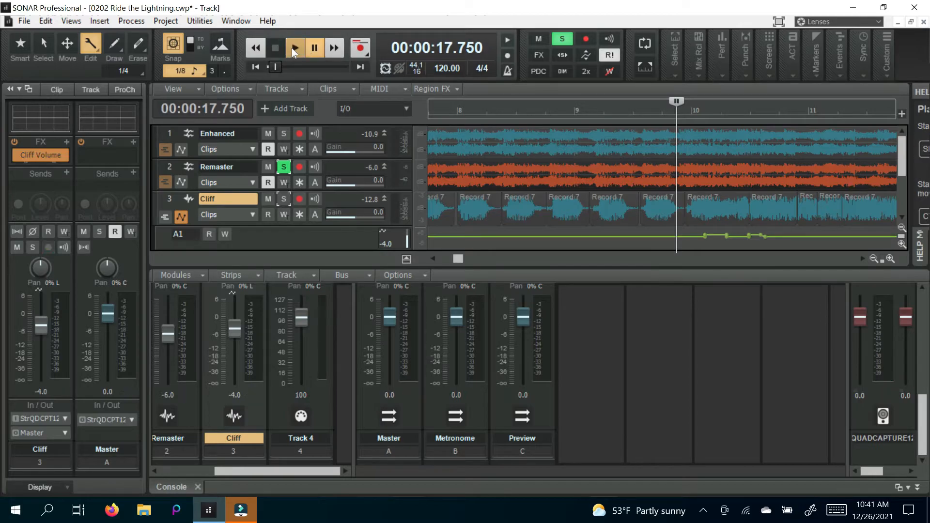
click(294, 48)
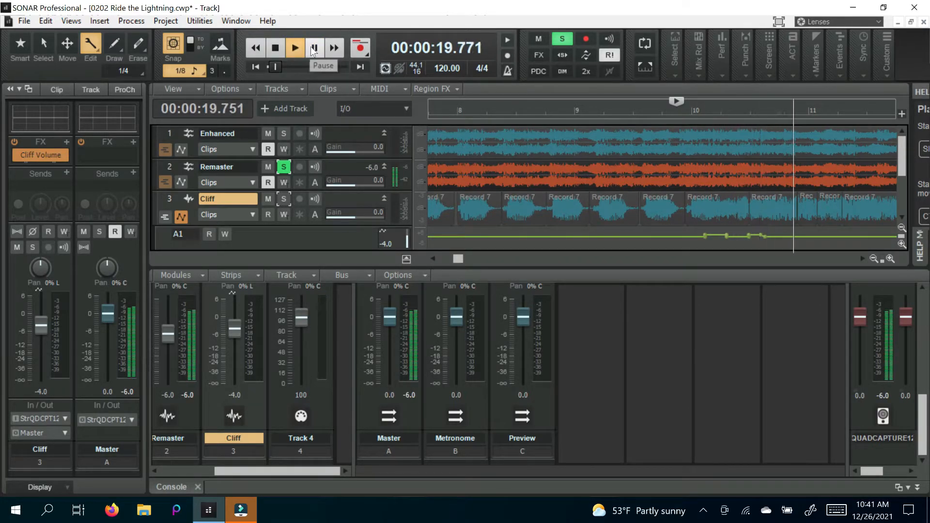
click(294, 47)
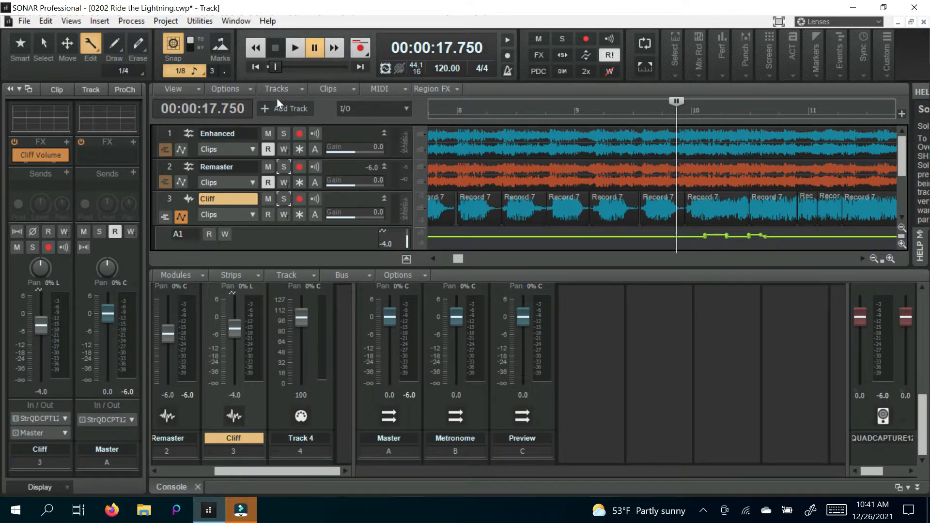
click(295, 47)
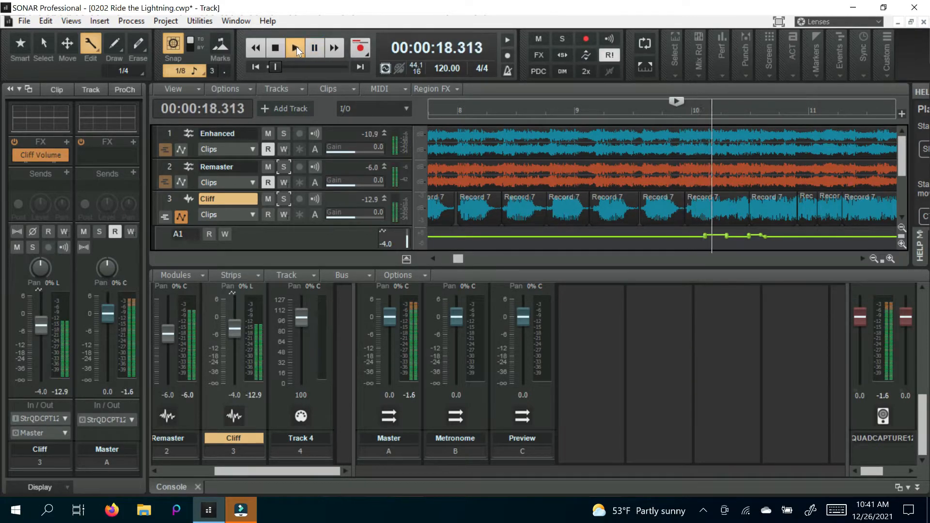
click(294, 48)
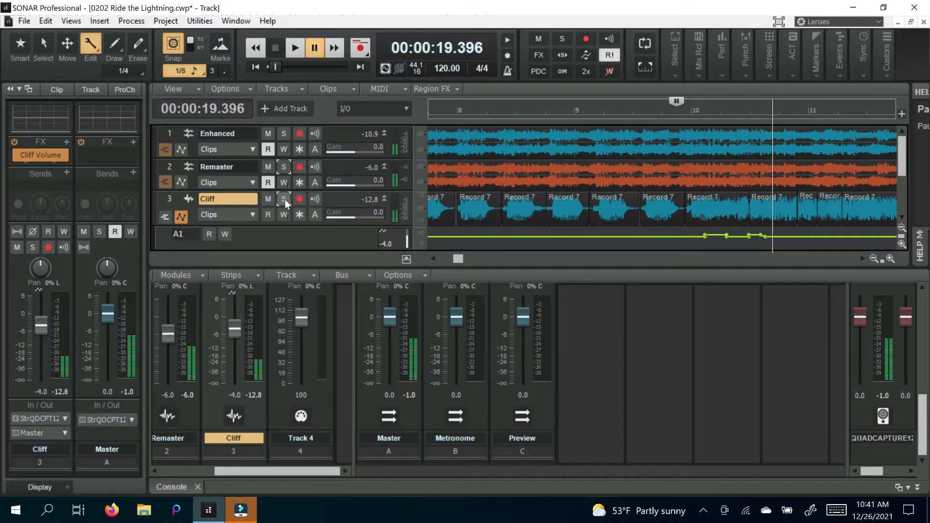
click(267, 215)
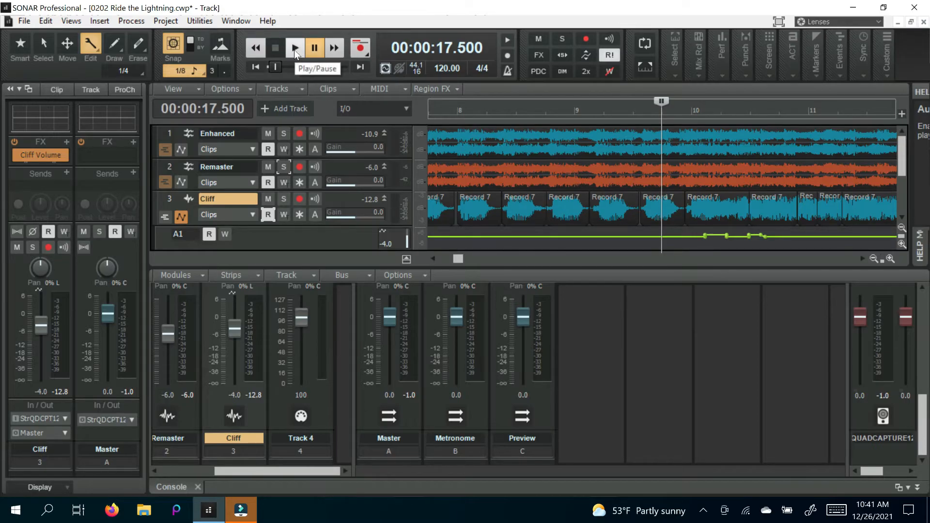
click(294, 48)
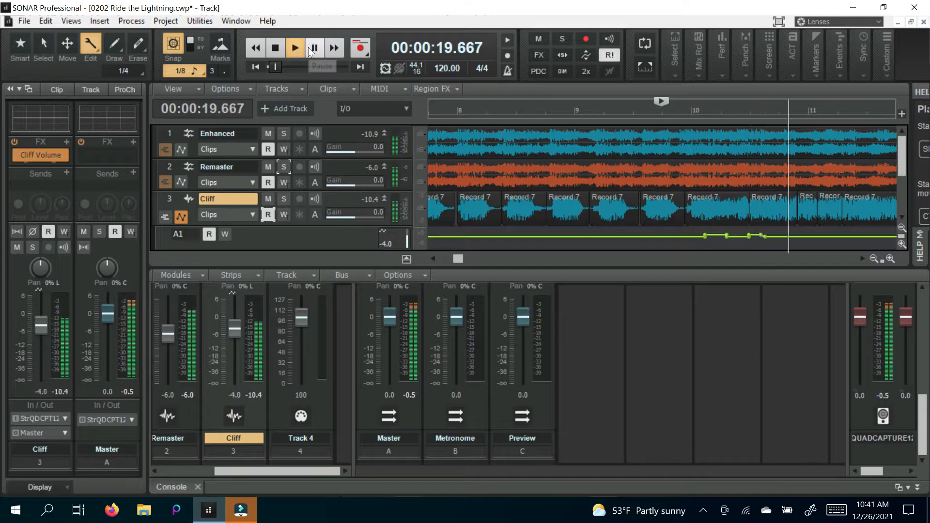
click(294, 48)
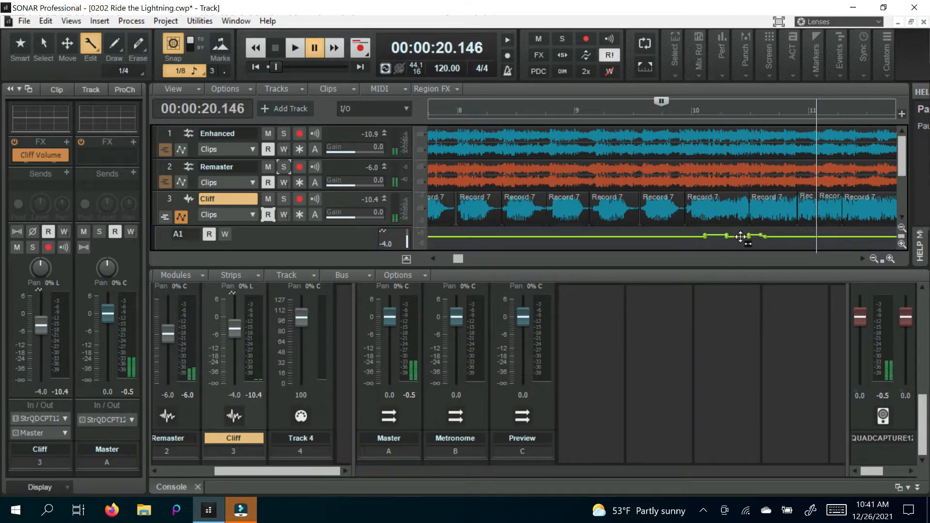
mouse_move(558, 136)
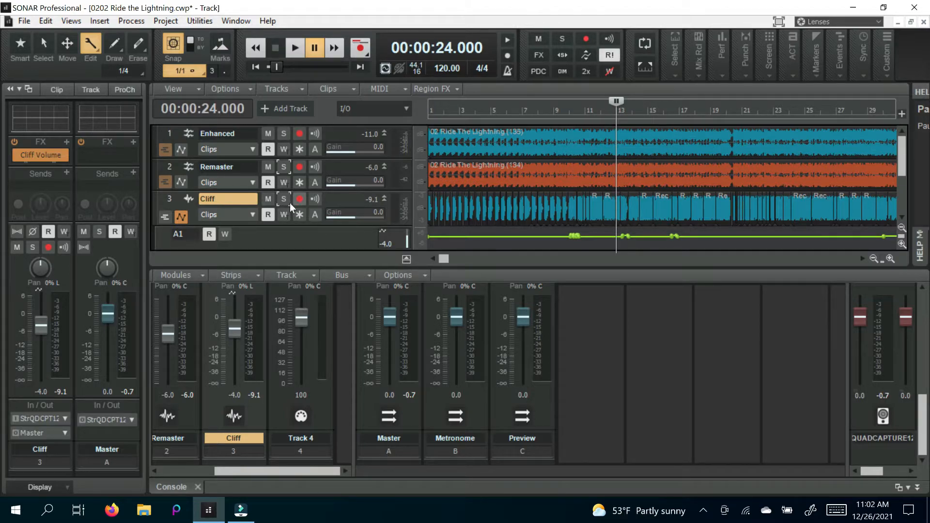
Step: Solo the Cliff bass and audition it around bar 29 near the one-minute passage
click(284, 199)
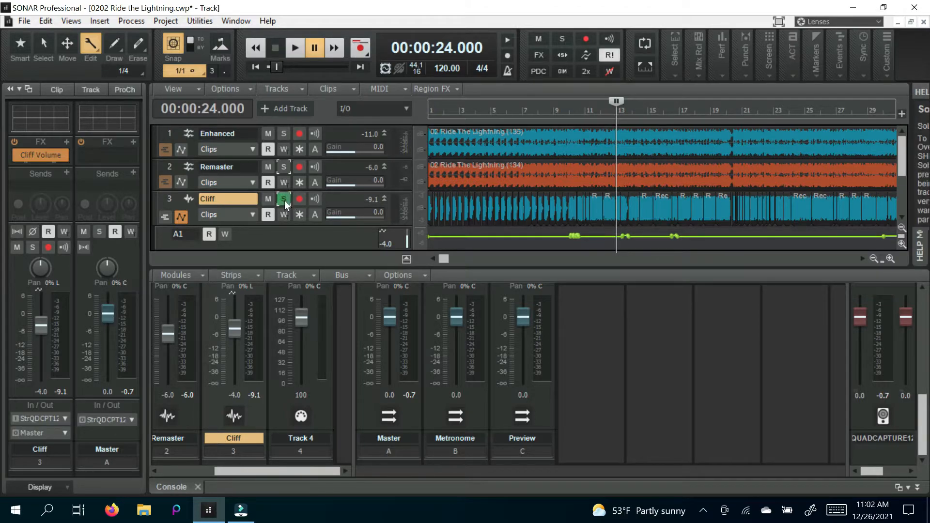
click(294, 48)
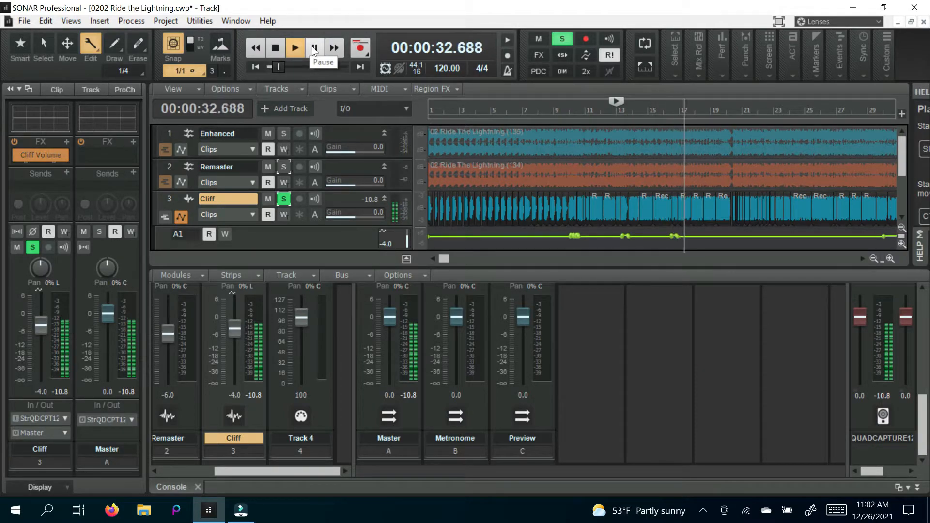
click(294, 47)
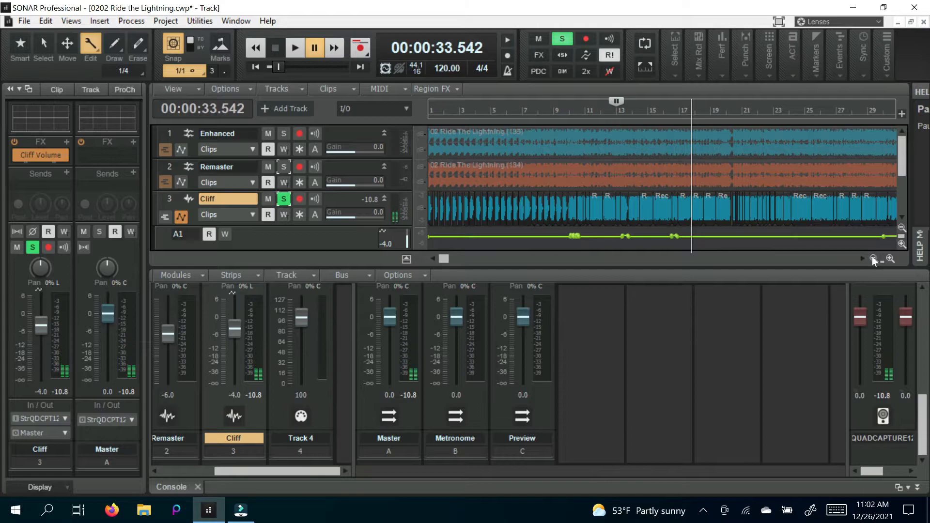
click(890, 258)
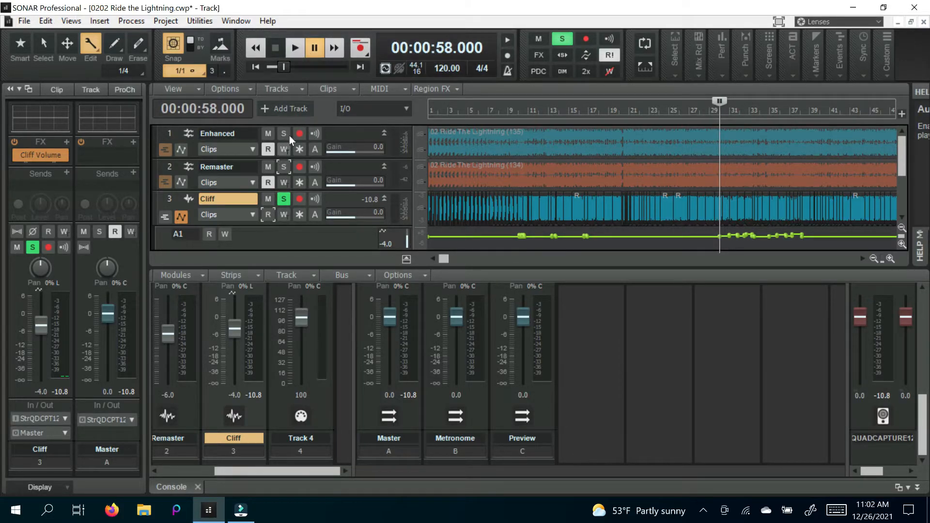
click(294, 47)
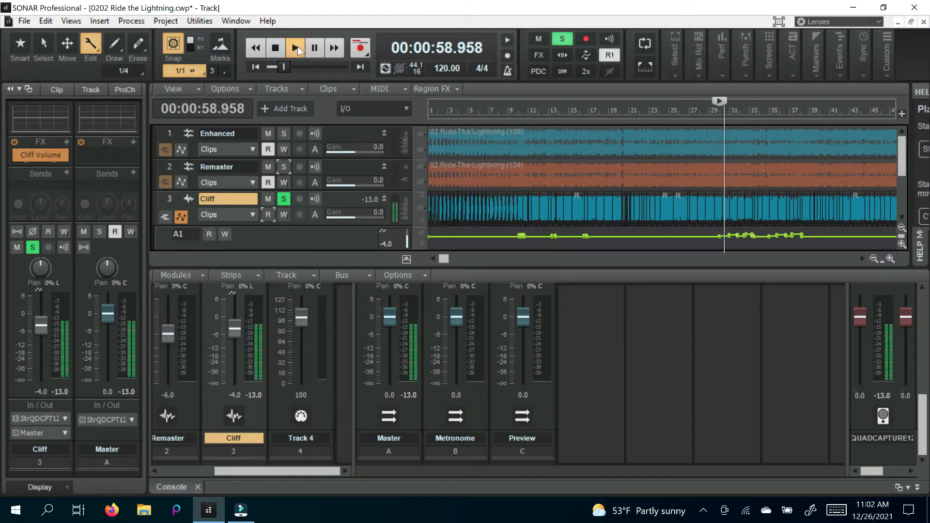
click(294, 47)
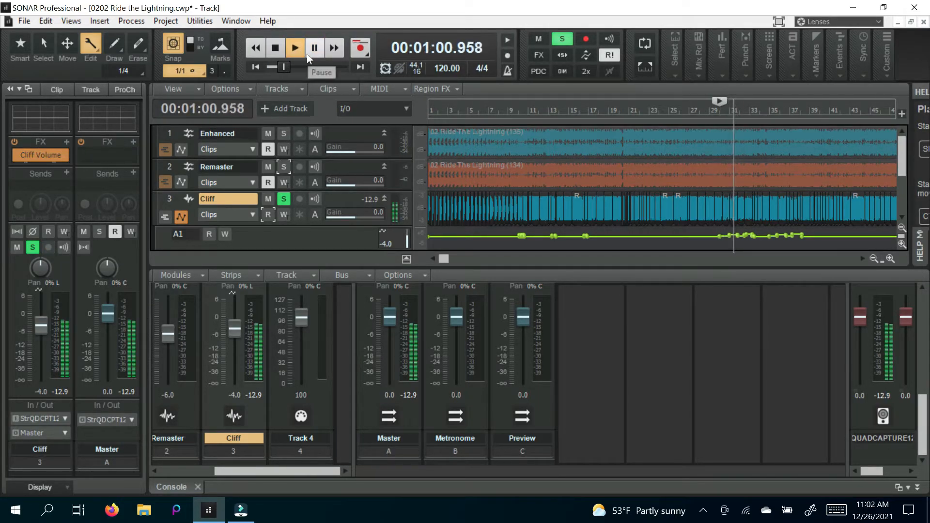
click(294, 48)
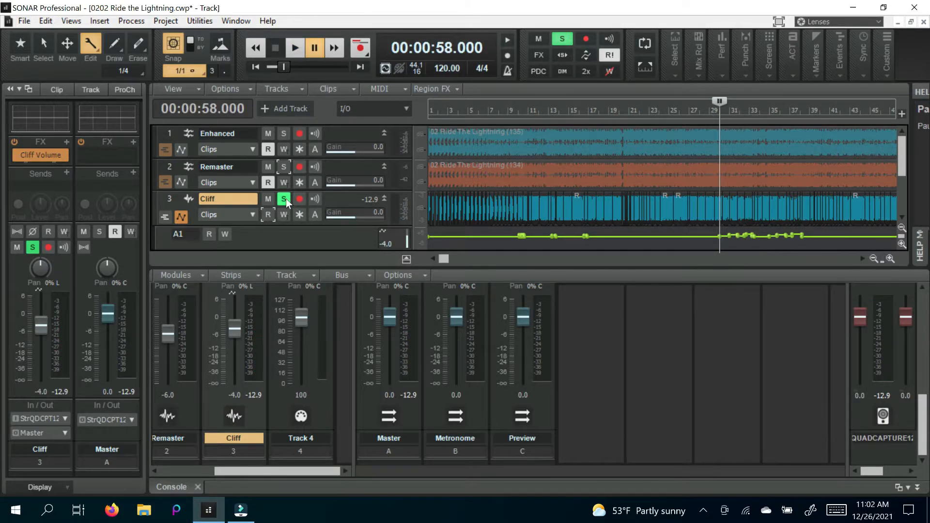
Step: Unsolo the Cliff track and play the same passage in the full mix, ending paused
click(294, 47)
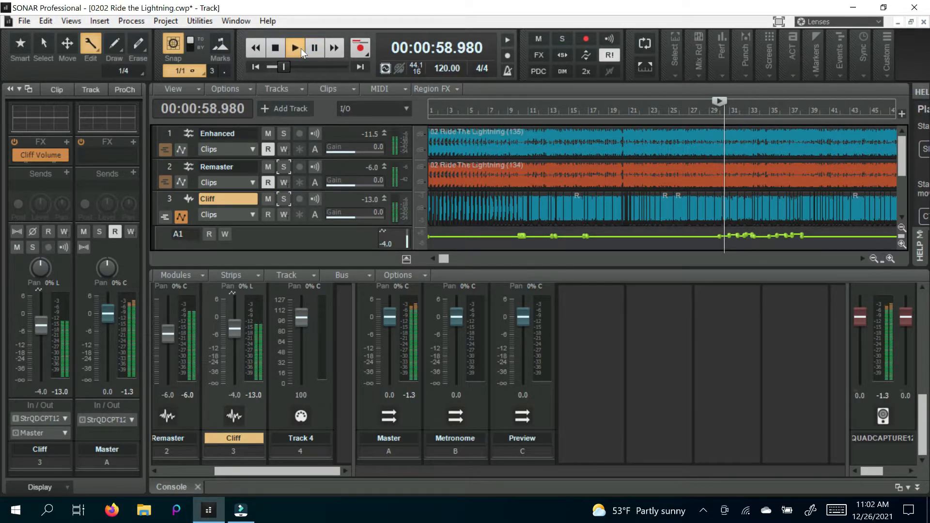
click(295, 47)
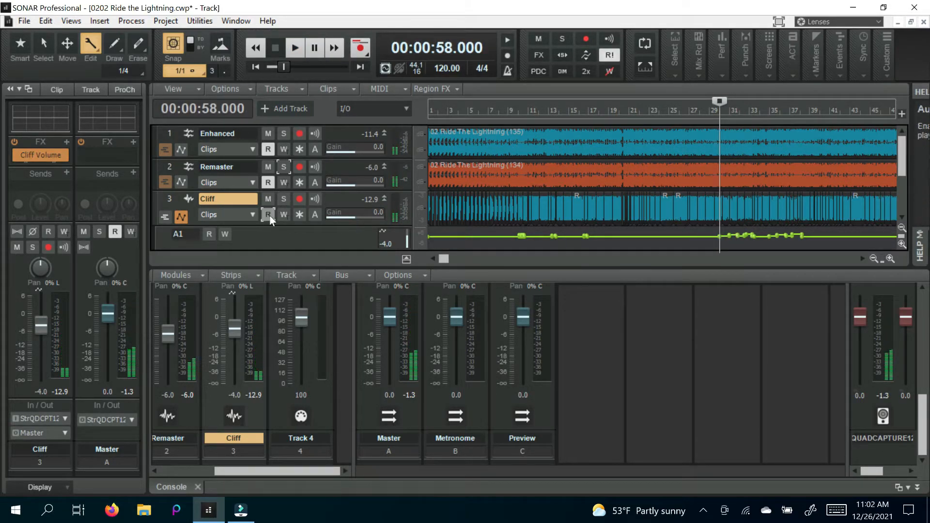
click(294, 48)
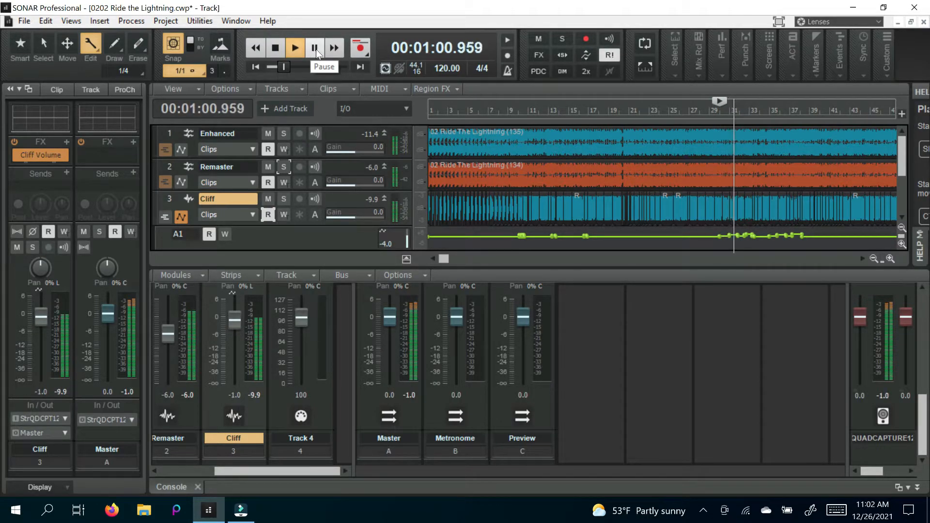
click(294, 48)
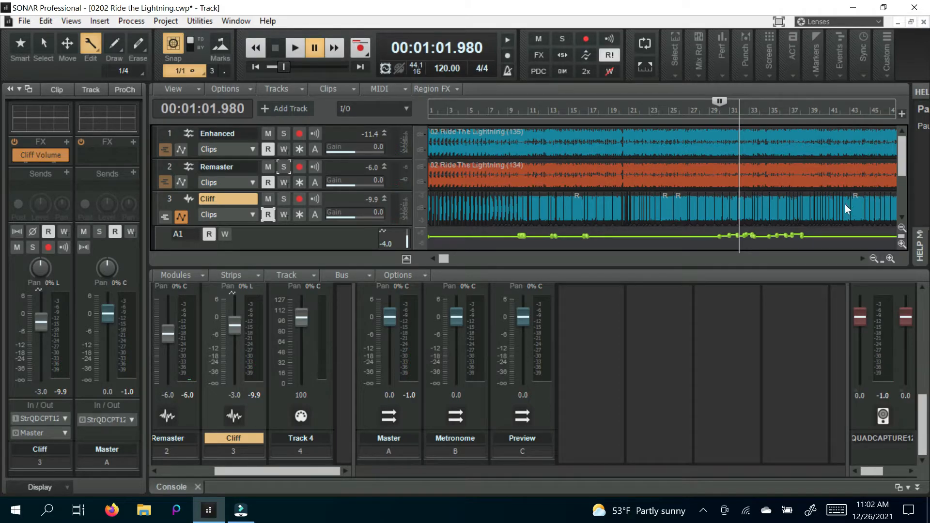
Step: Zoom into the bass clips around 1:03 and compare the soloed Cliff part against the full mix
click(889, 259)
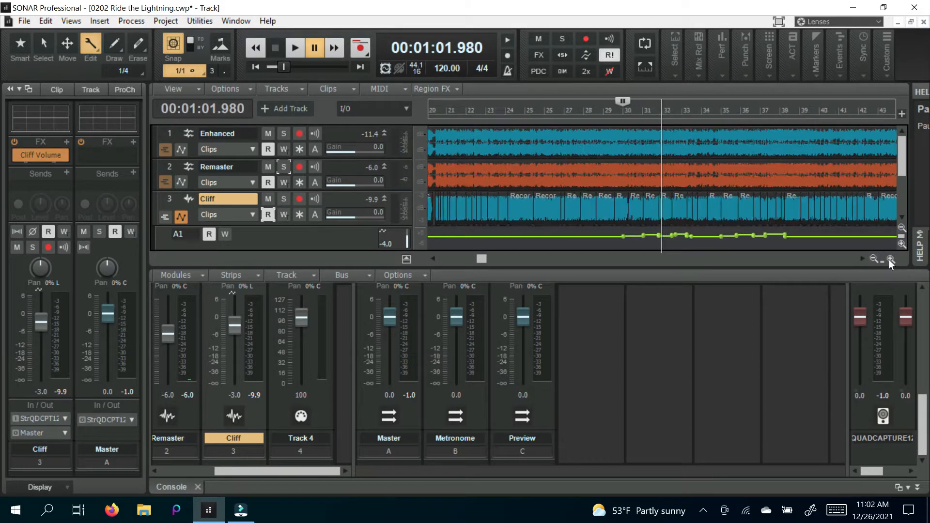
click(889, 258)
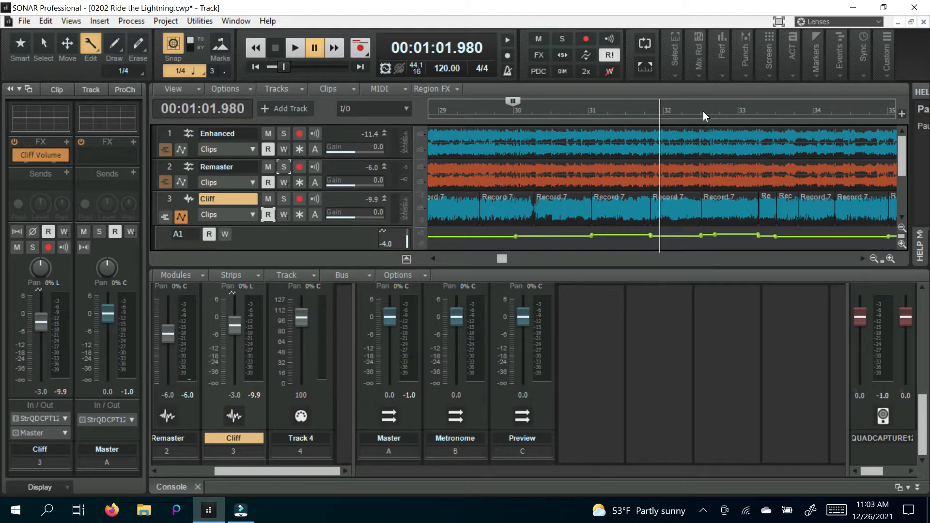
mouse_move(710, 117)
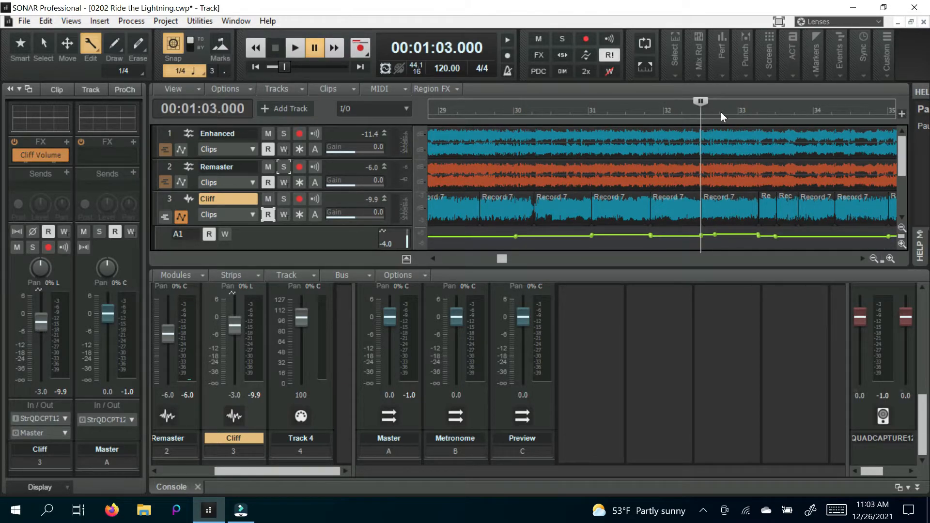
mouse_move(295, 49)
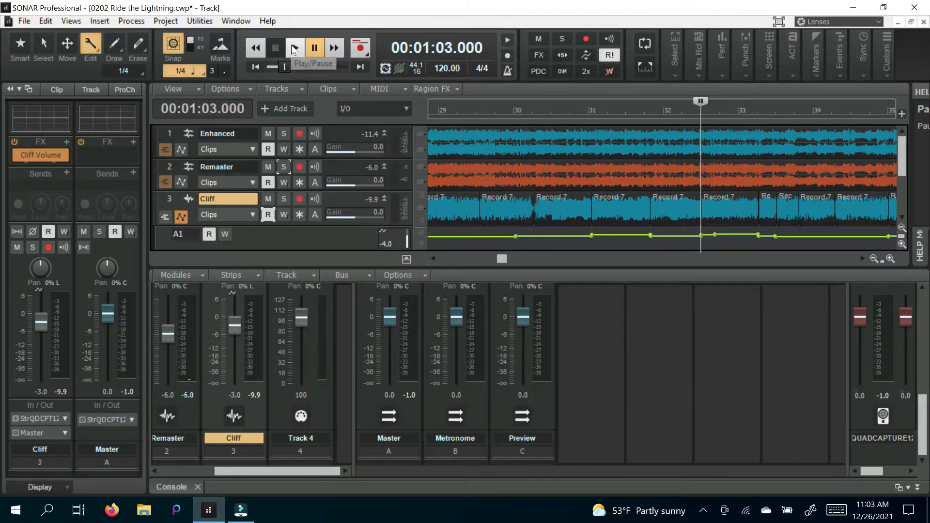
mouse_move(295, 48)
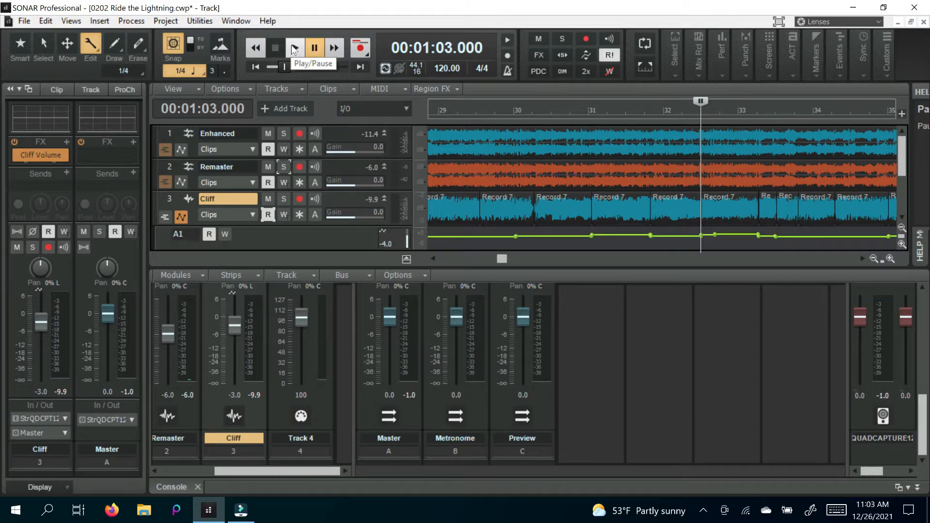
click(295, 47)
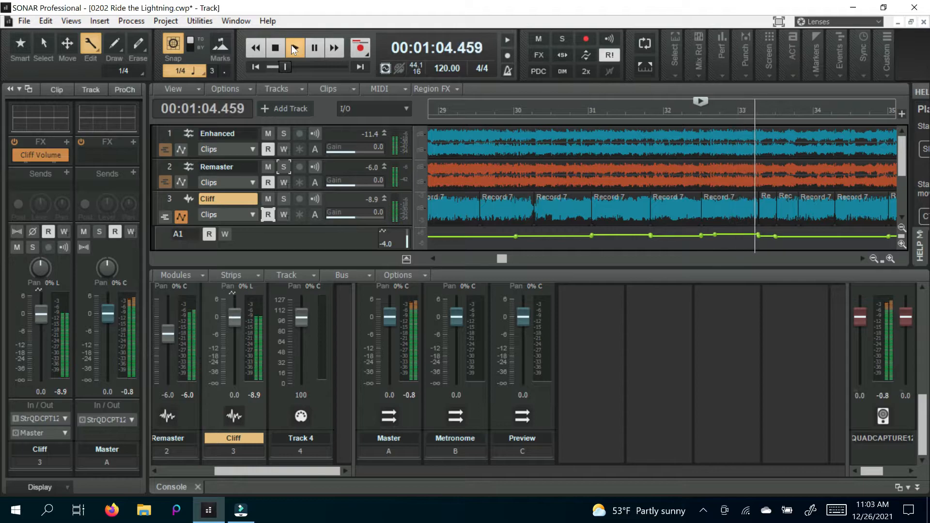
click(295, 48)
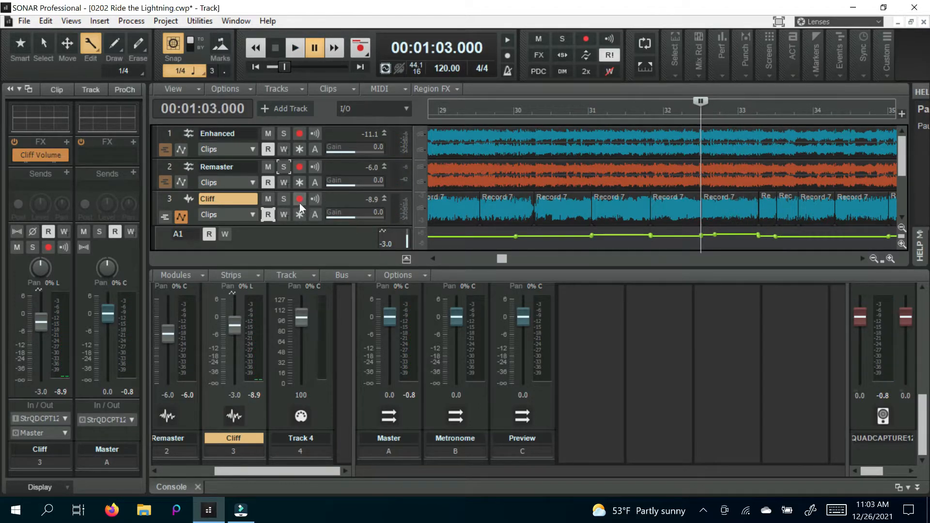
click(283, 199)
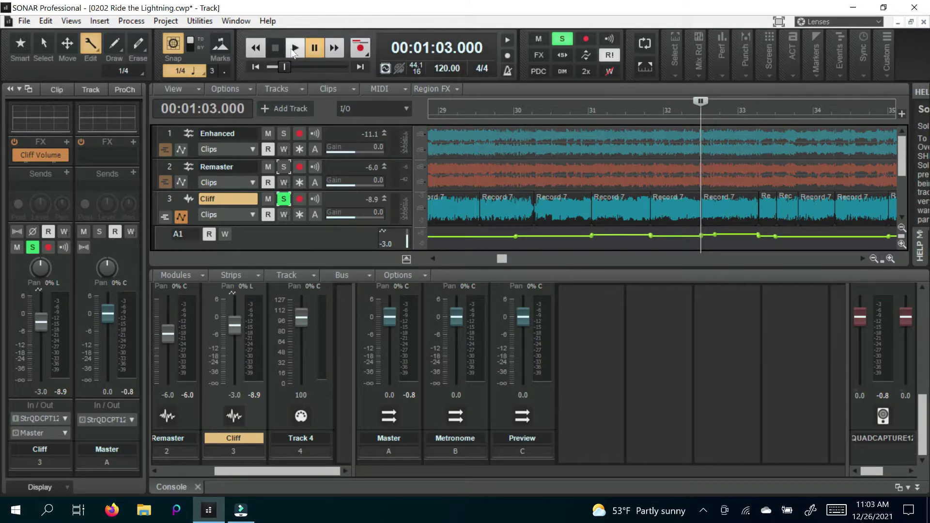
click(294, 47)
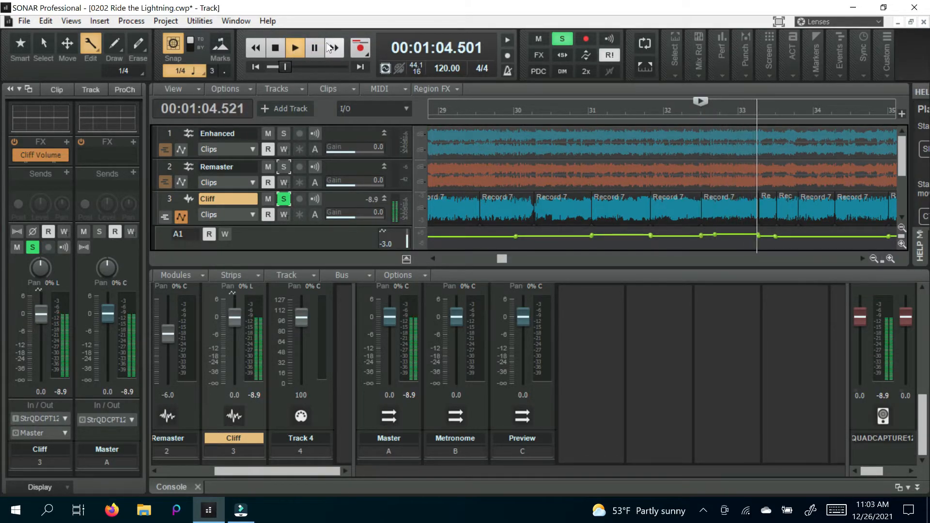
click(294, 47)
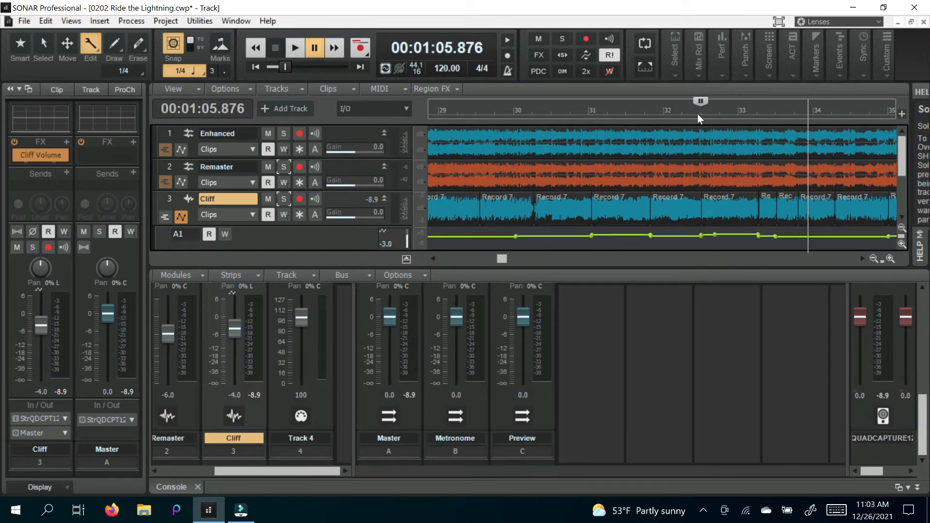
click(274, 48)
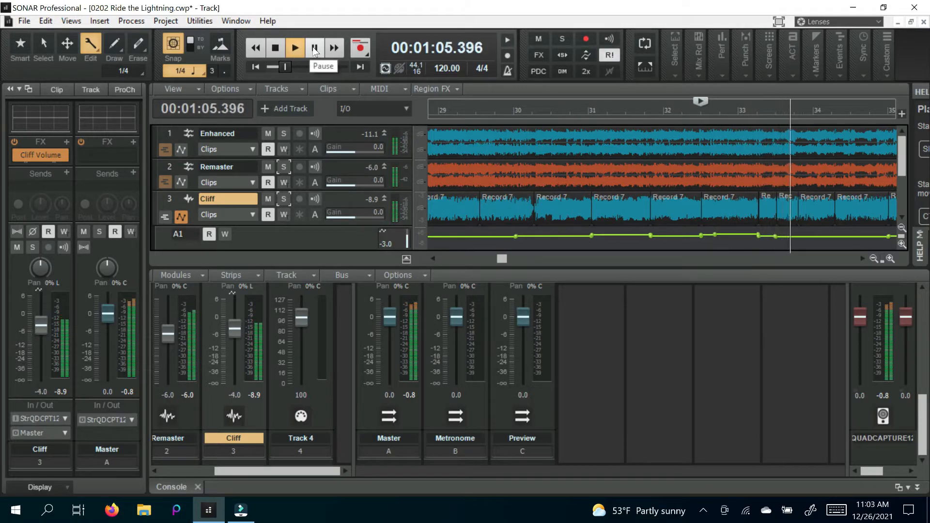
click(294, 47)
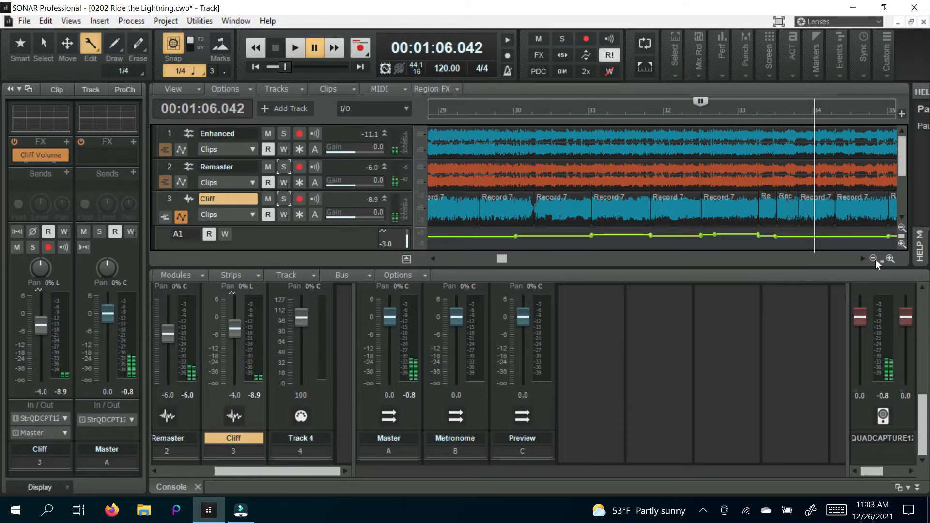
Step: Zoom the timeline out twice so many more measures of all three tracks show
click(872, 259)
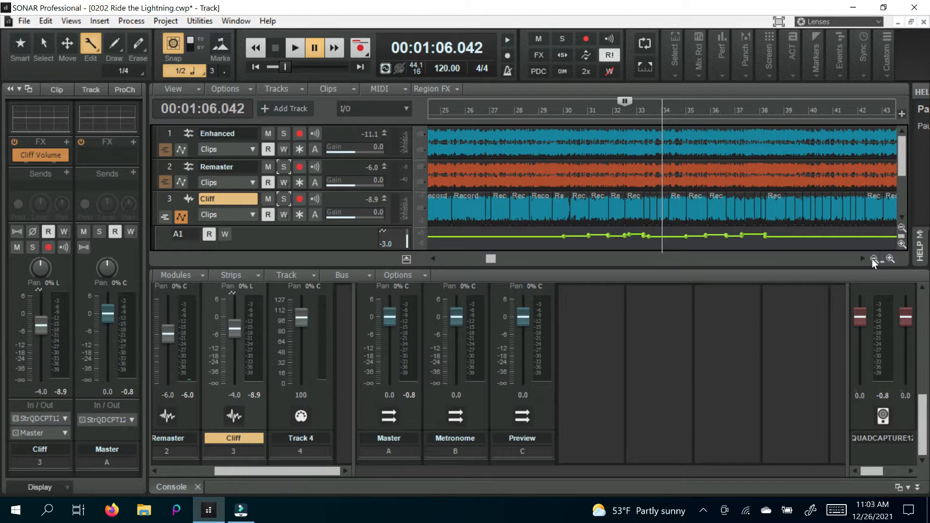
click(875, 259)
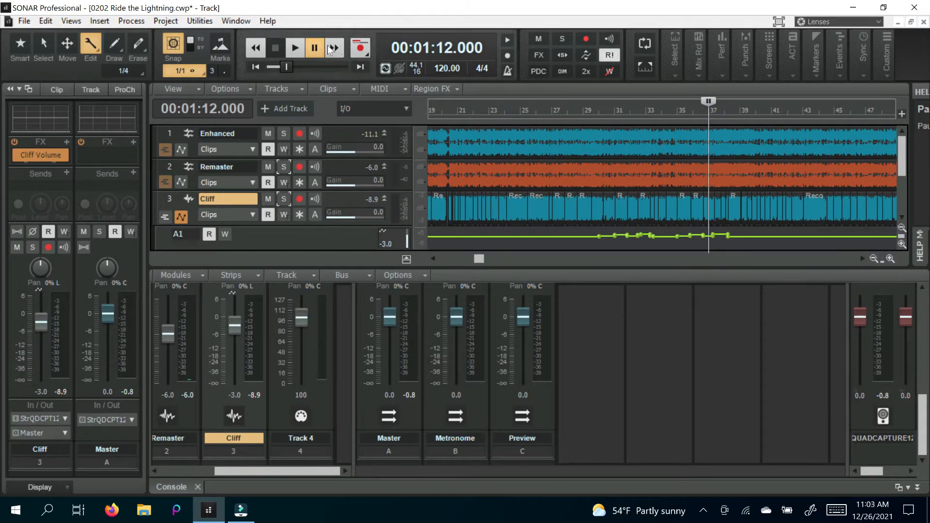
Step: Zoom into measures 52–55, play the passage around measure 53 and return the play position there
click(294, 47)
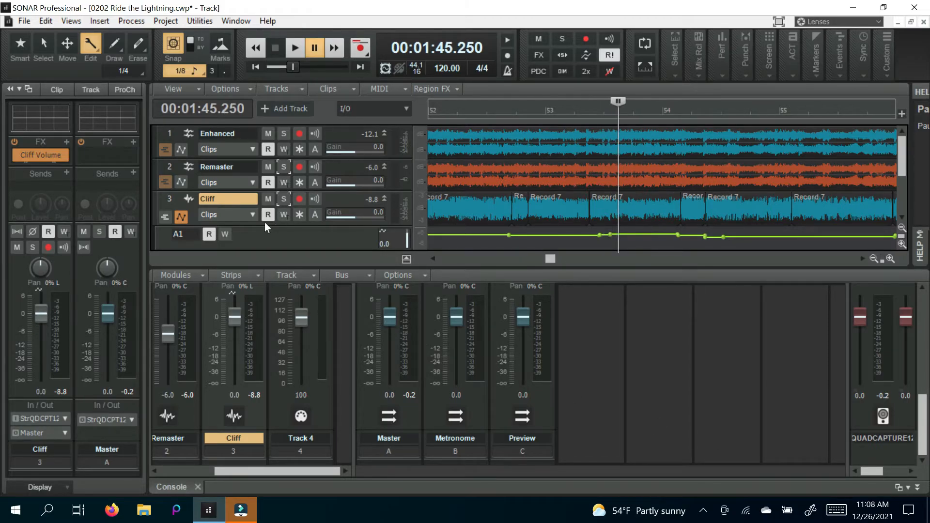
click(294, 48)
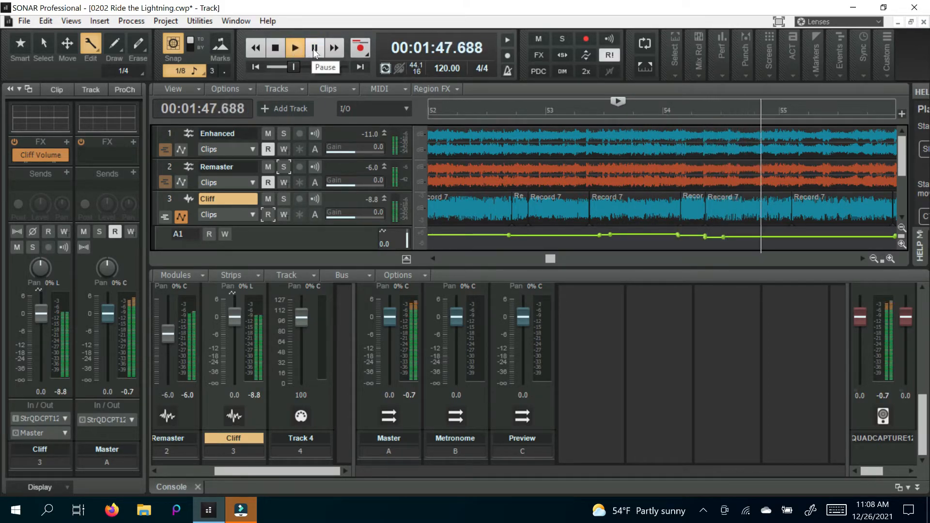
click(294, 48)
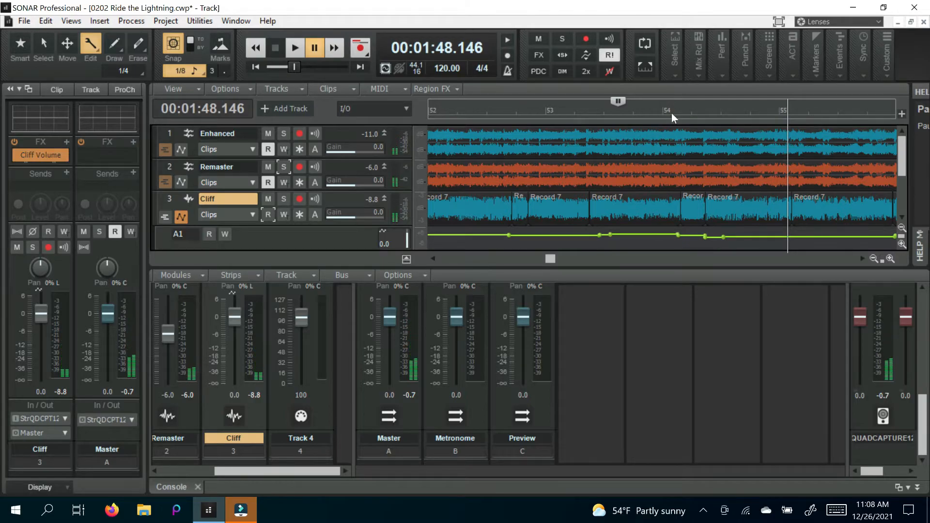
mouse_move(625, 118)
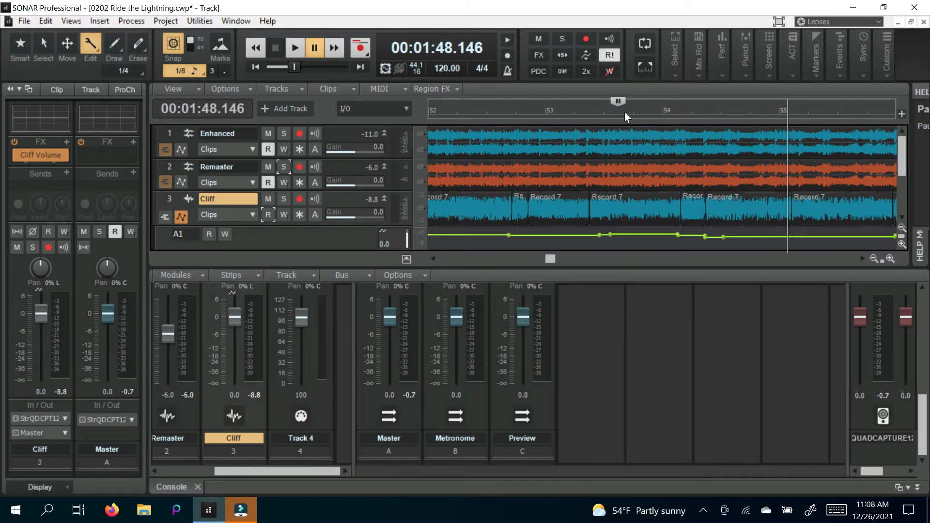
mouse_move(628, 113)
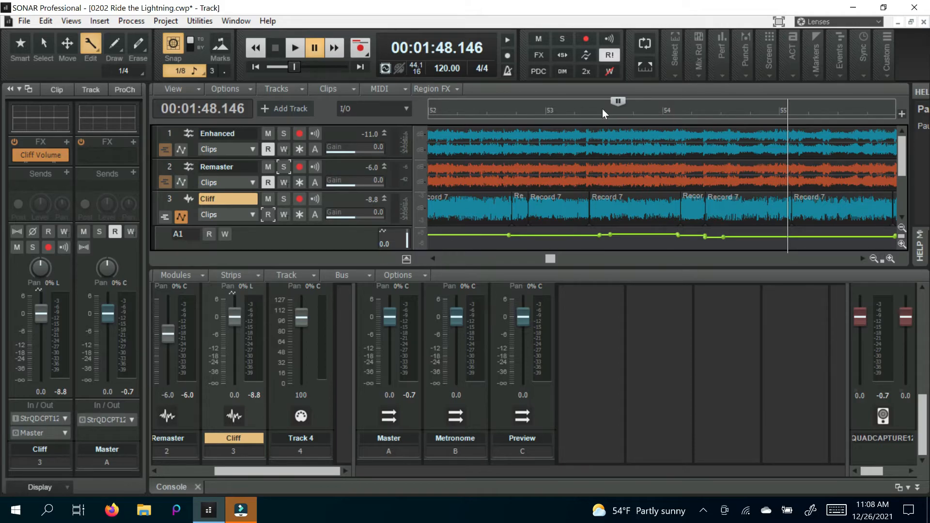
click(603, 110)
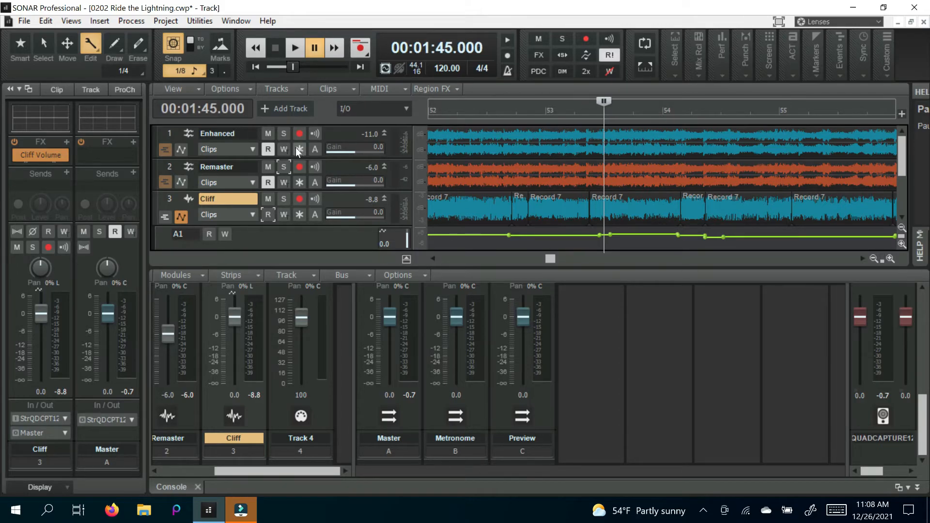
mouse_move(284, 167)
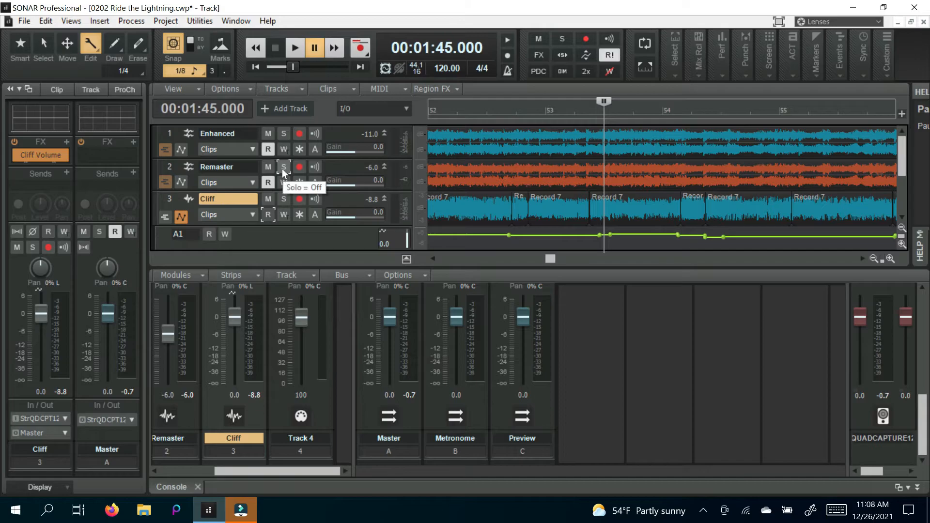
Step: Solo the Remaster track over that passage, then unsolo it and play the full mix, leaving nothing soloed
click(283, 167)
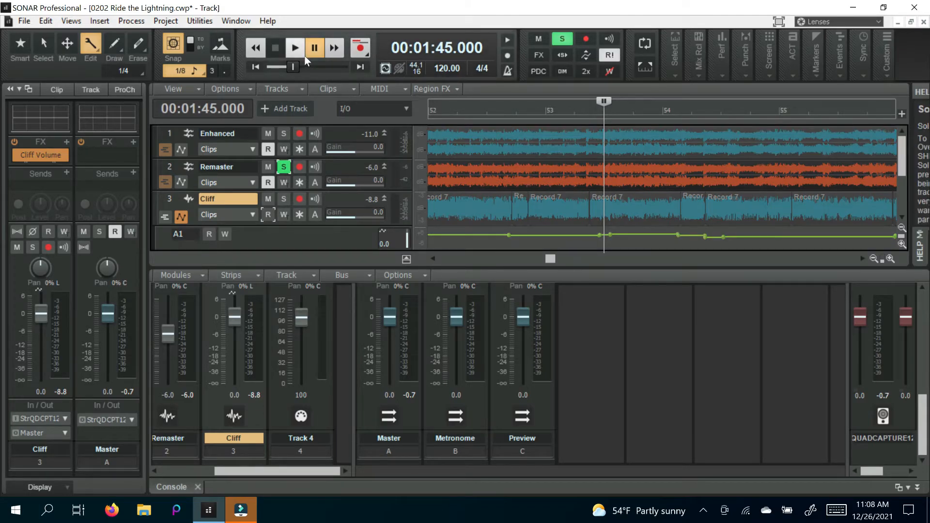
click(294, 48)
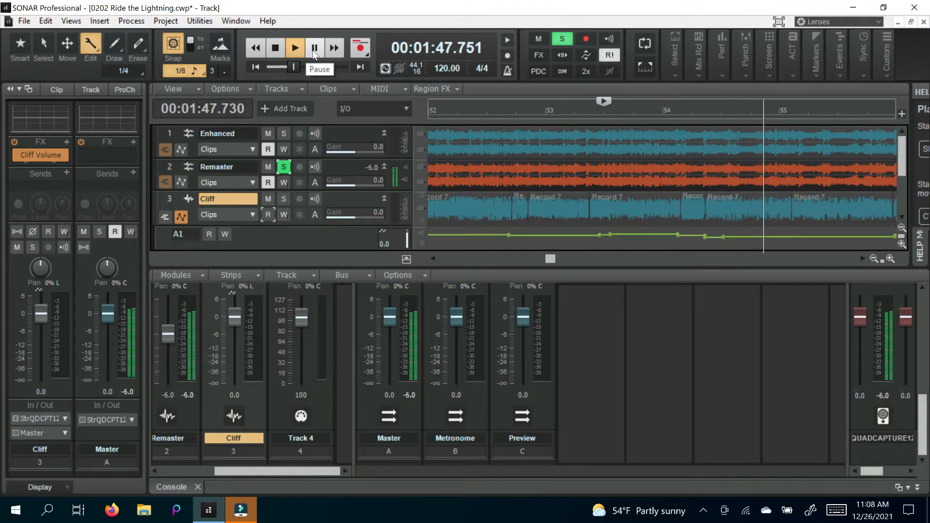
click(312, 47)
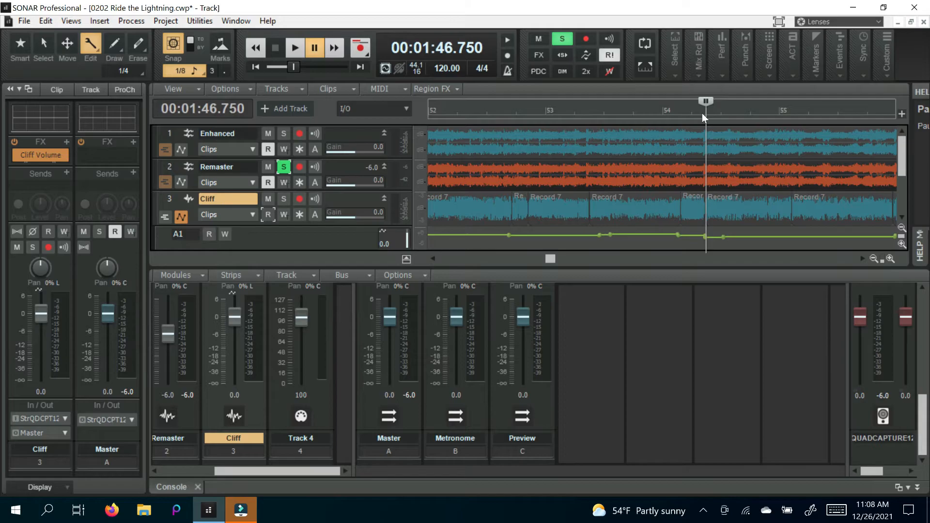
mouse_move(697, 114)
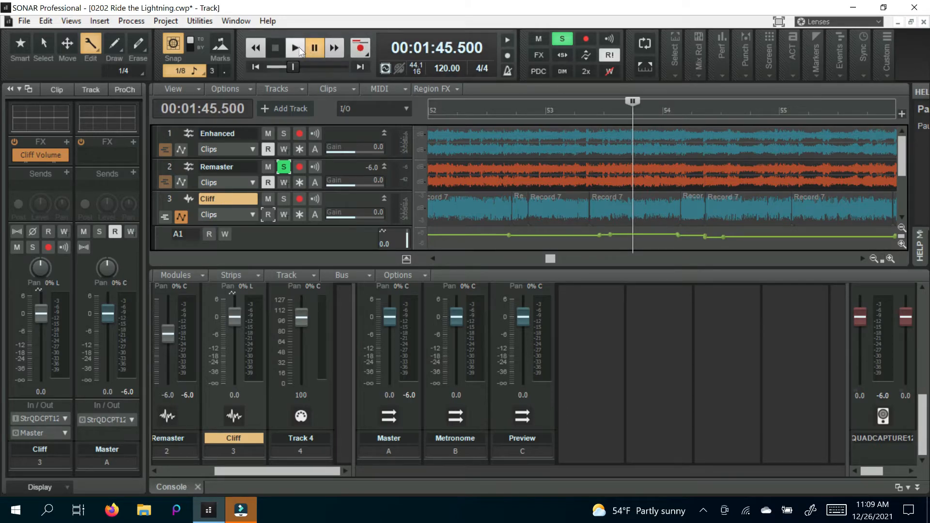
click(295, 47)
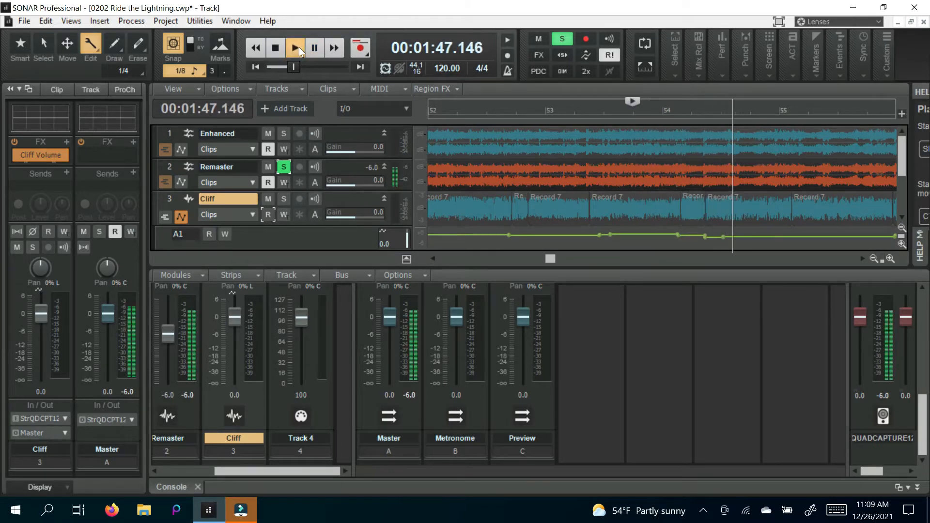
click(314, 48)
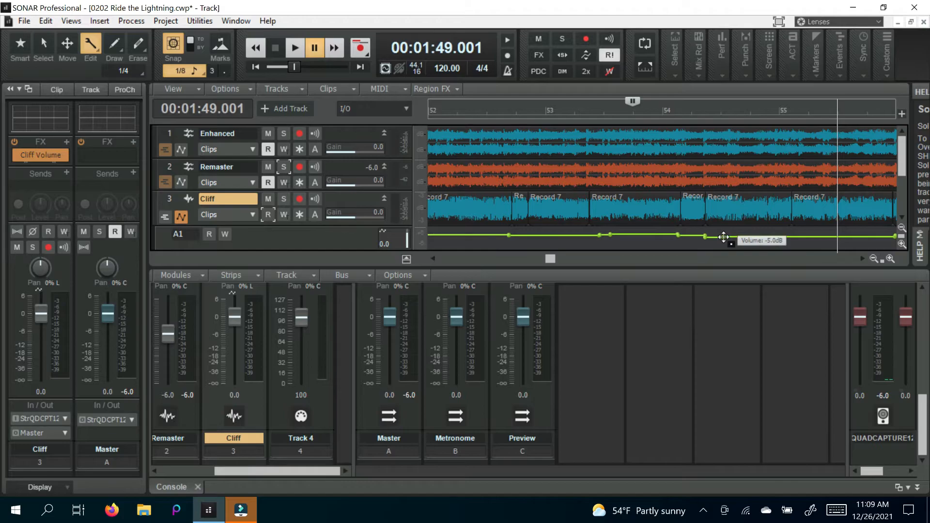
mouse_move(678, 142)
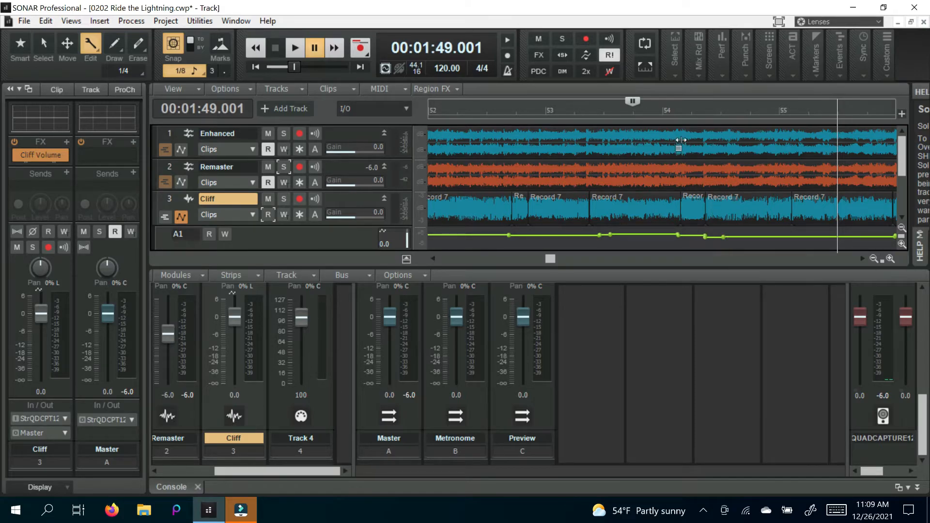
click(295, 48)
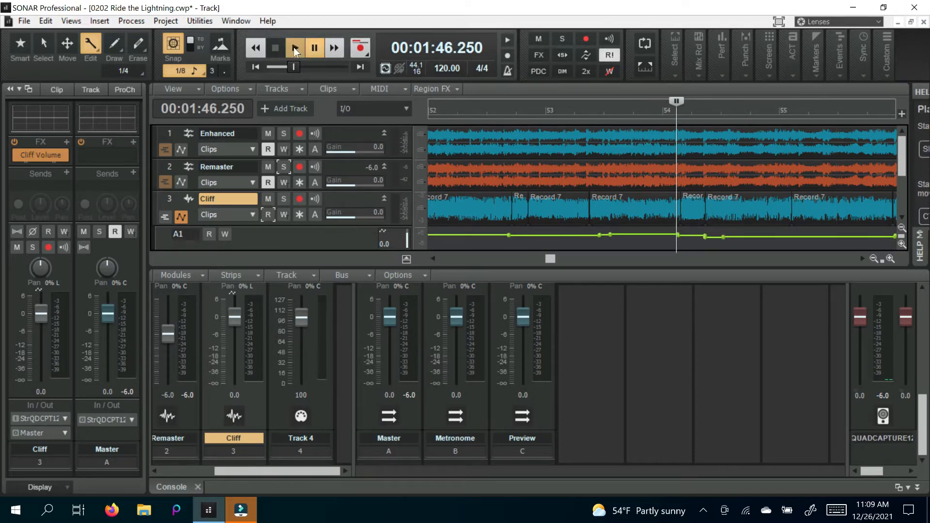
click(295, 48)
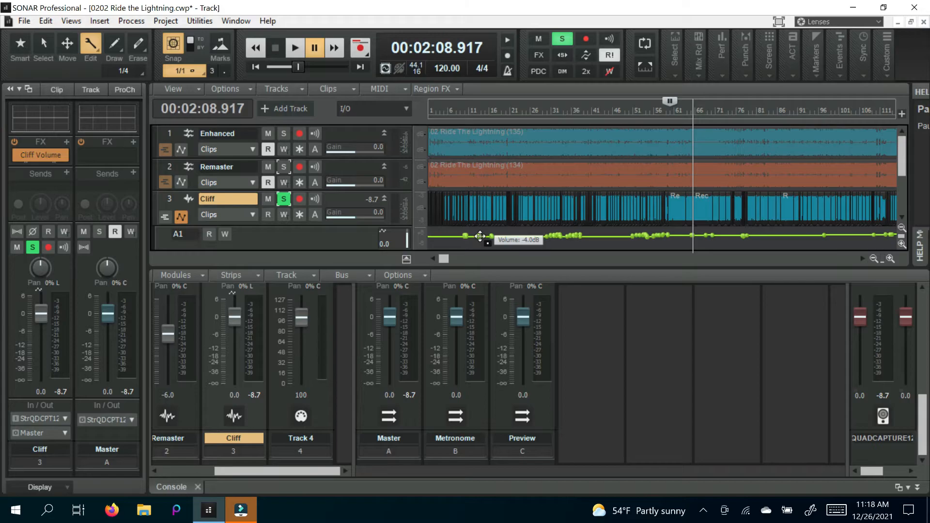
mouse_move(430, 115)
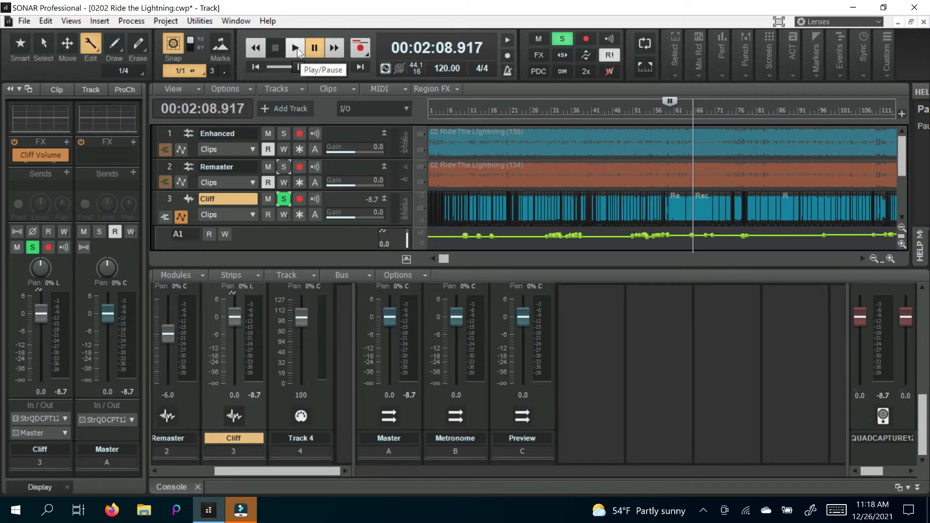
Step: Play the soloed Cliff bass from about 2:20, pausing and resuming a few times
click(294, 47)
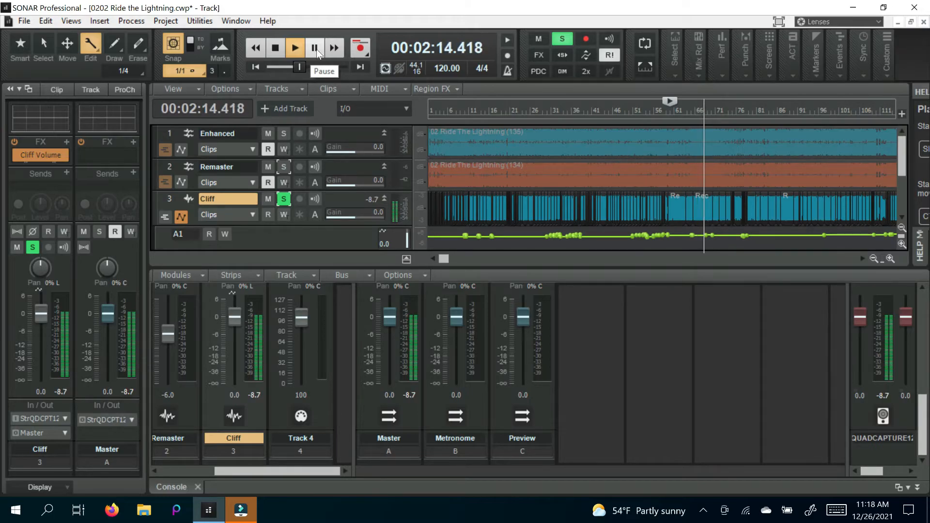
click(294, 47)
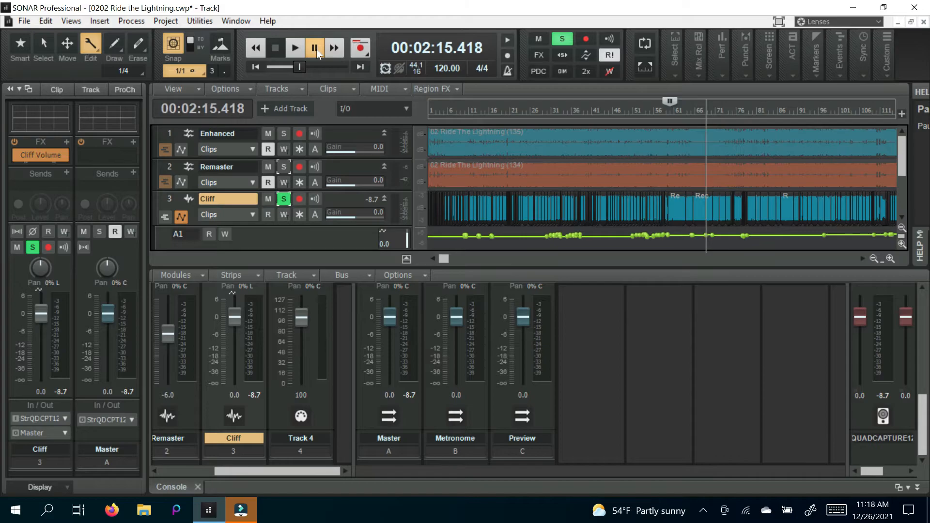
click(295, 48)
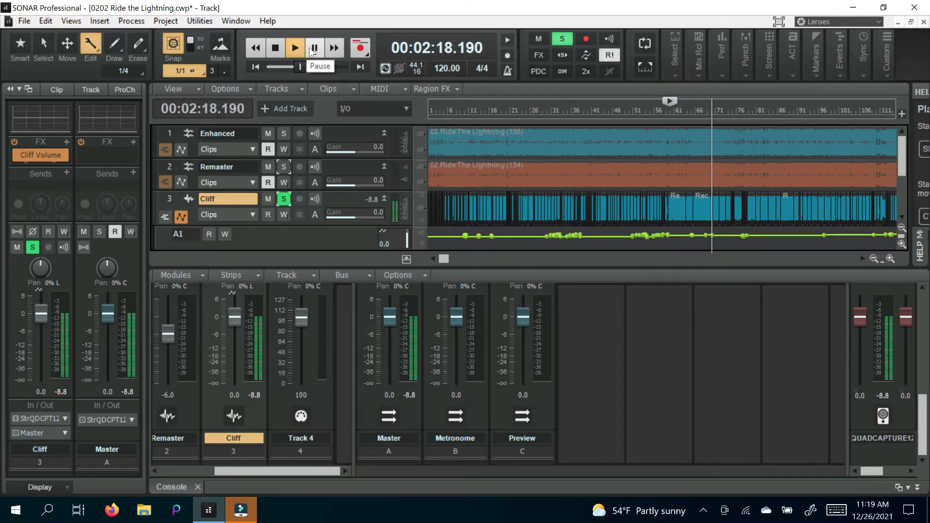
click(313, 48)
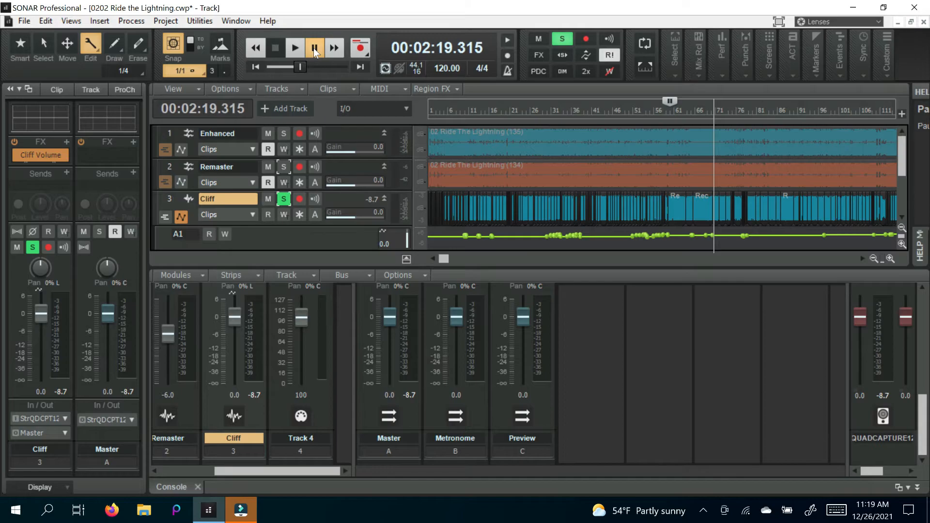
click(295, 47)
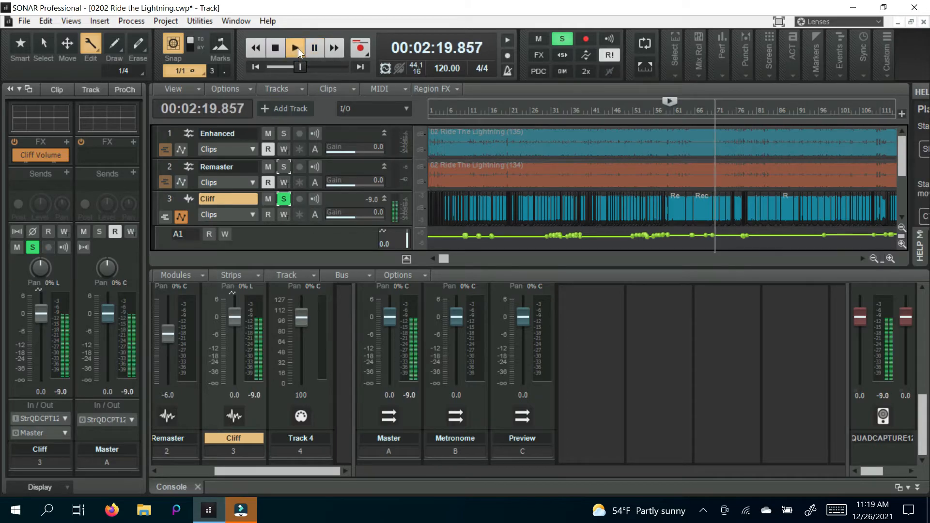
click(294, 48)
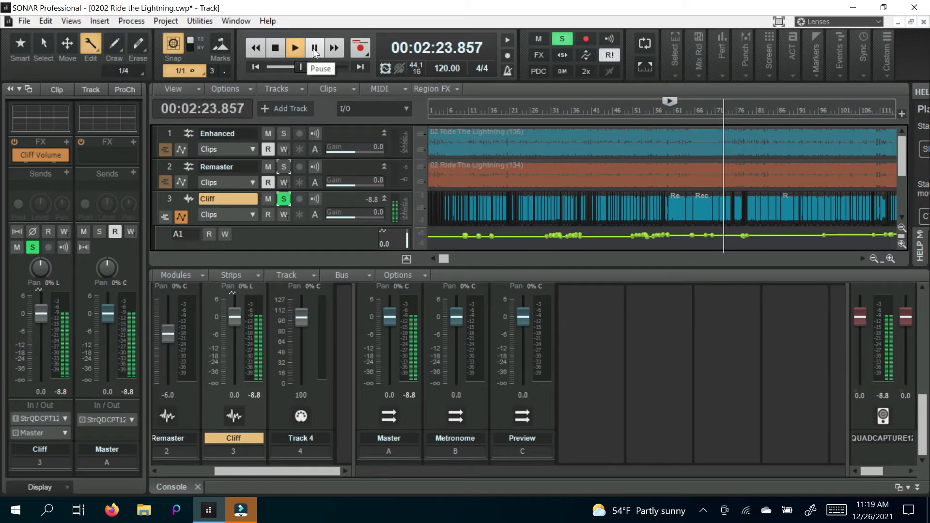
click(314, 49)
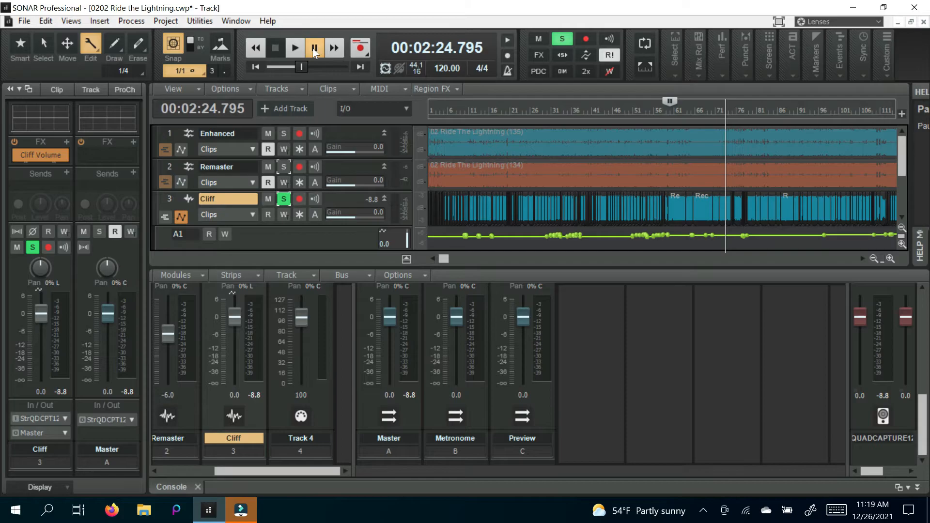
mouse_move(295, 48)
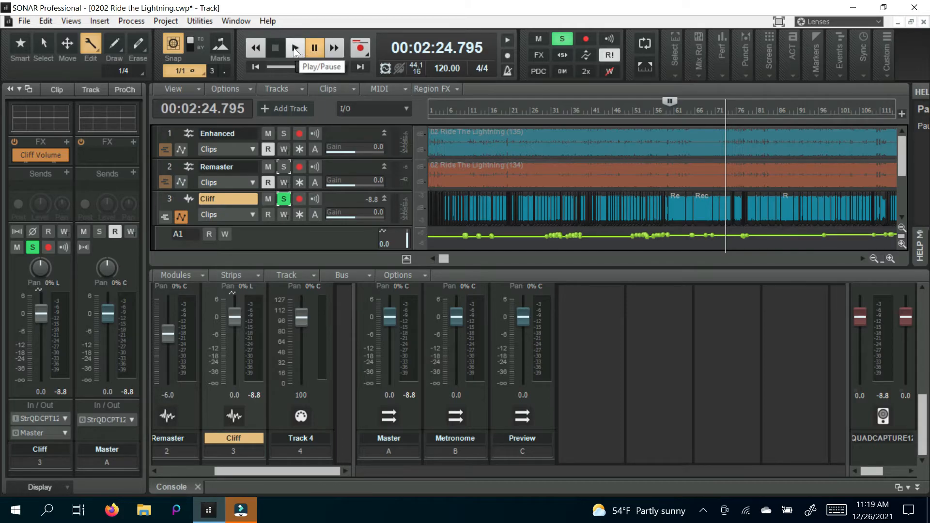
Step: Continue auditioning the soloed Cliff bass through about 2:48, ending paused near 2:28
click(295, 48)
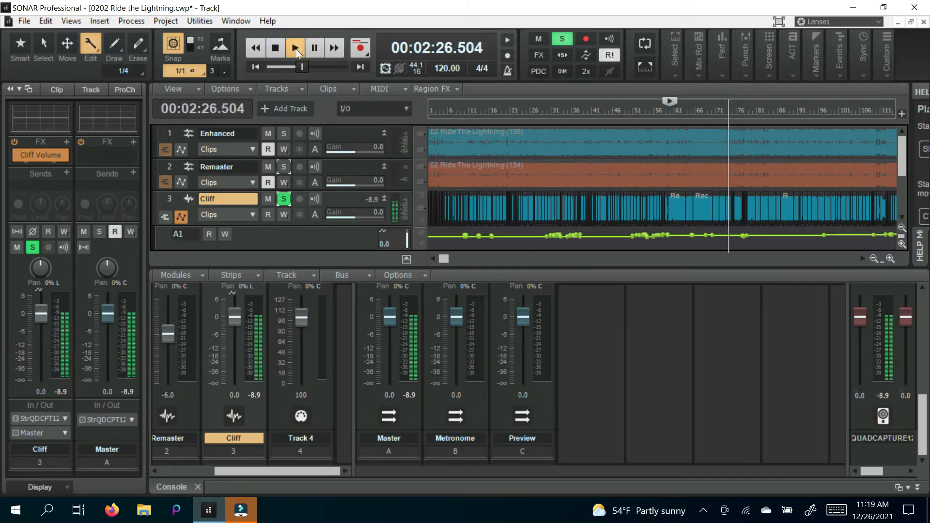
click(295, 48)
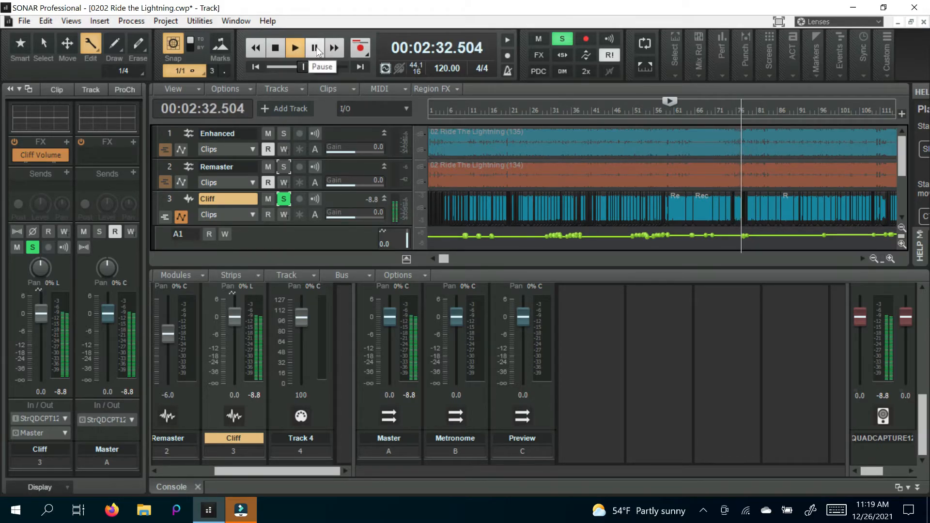
click(295, 47)
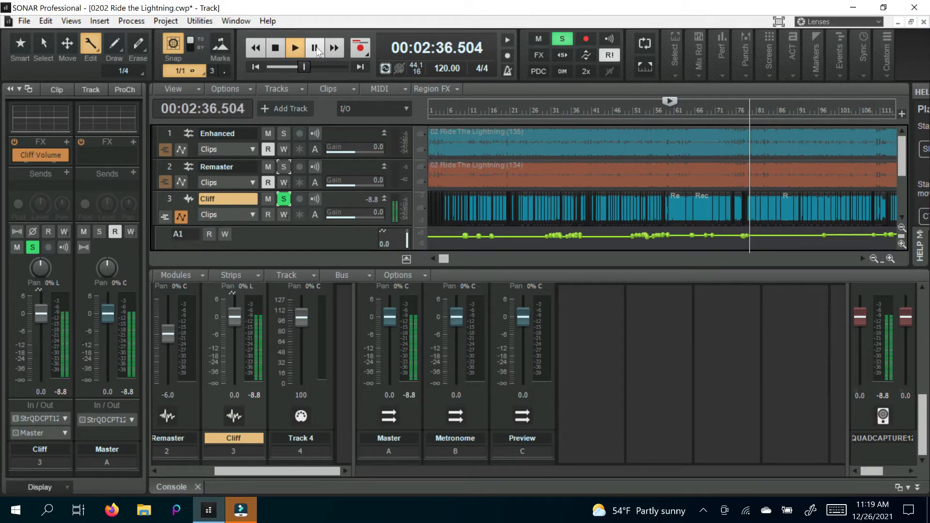
click(314, 47)
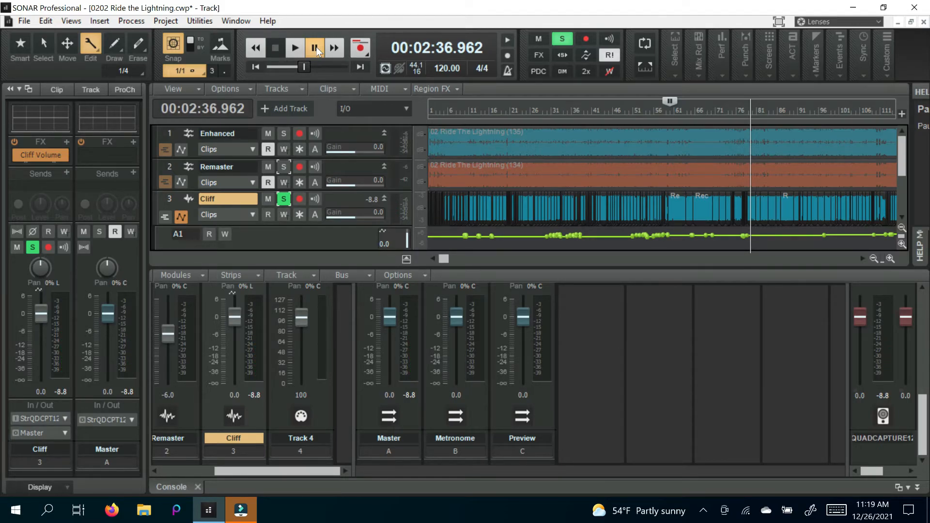
click(295, 48)
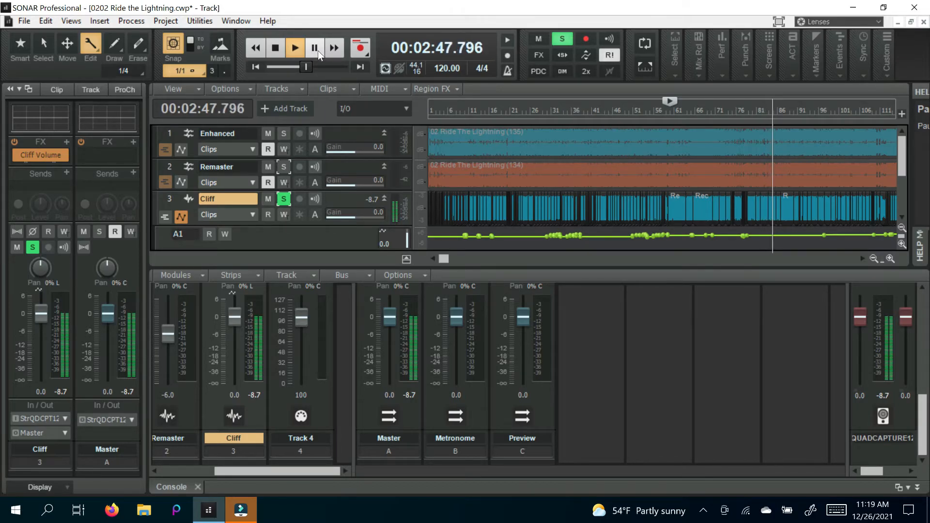
click(314, 47)
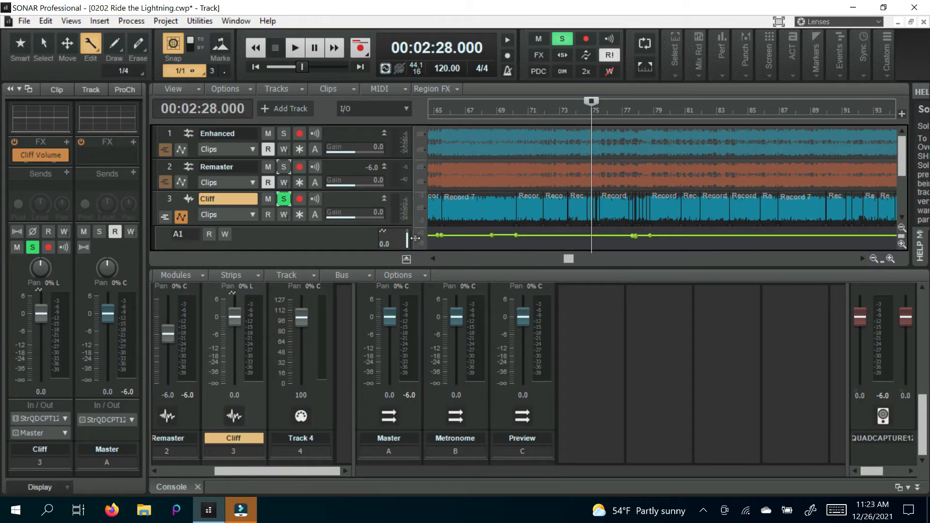
mouse_move(445, 294)
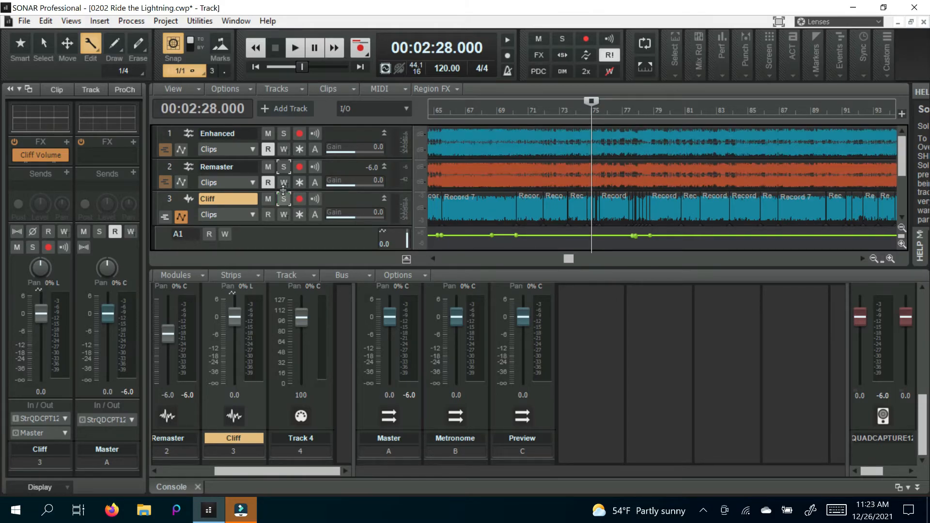
Step: Solo the Remaster track and audition it from 2:28, pausing and resuming playback
click(283, 166)
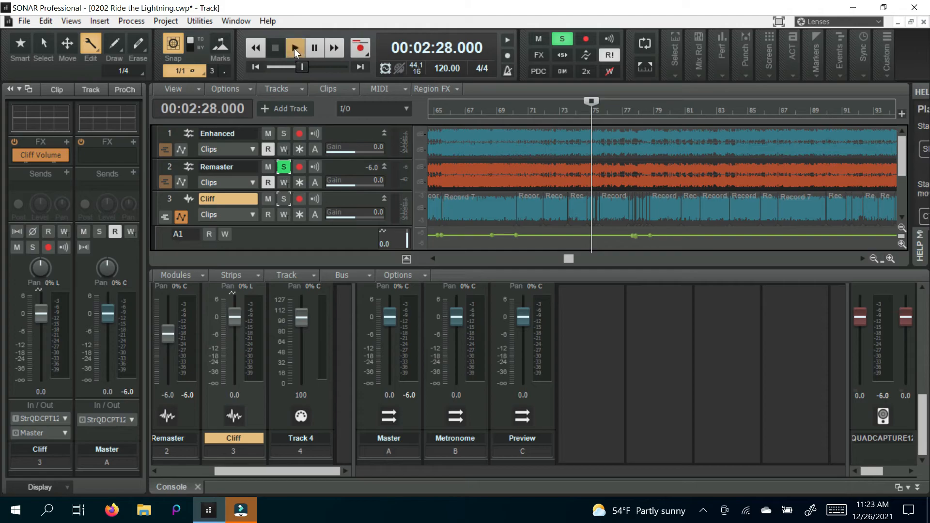
click(295, 47)
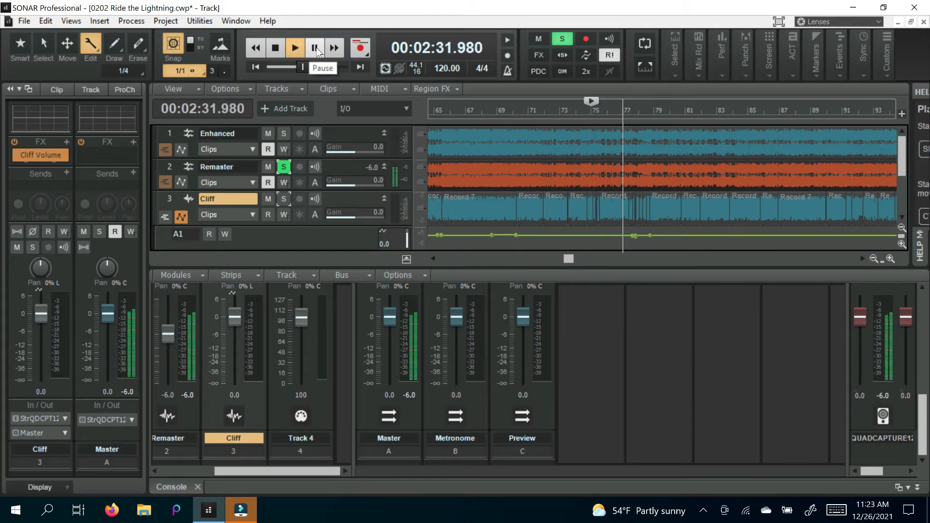
click(315, 48)
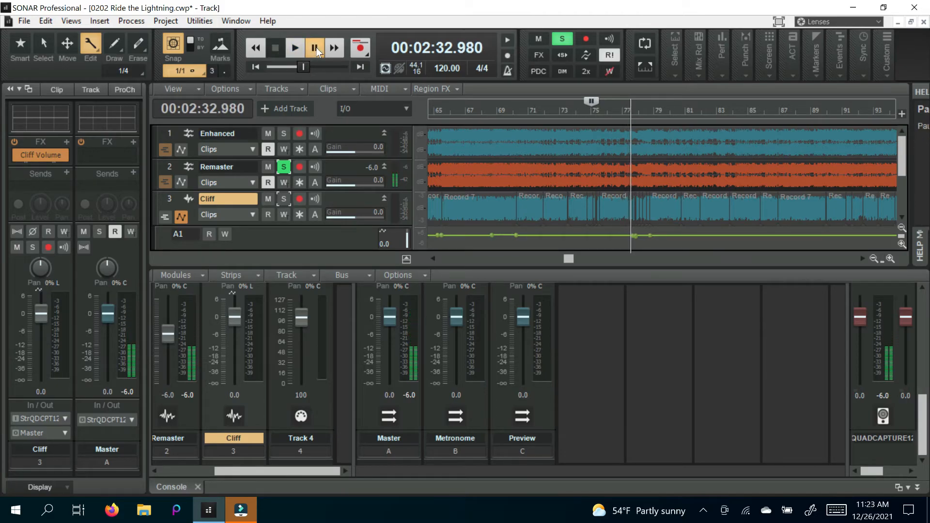
click(294, 47)
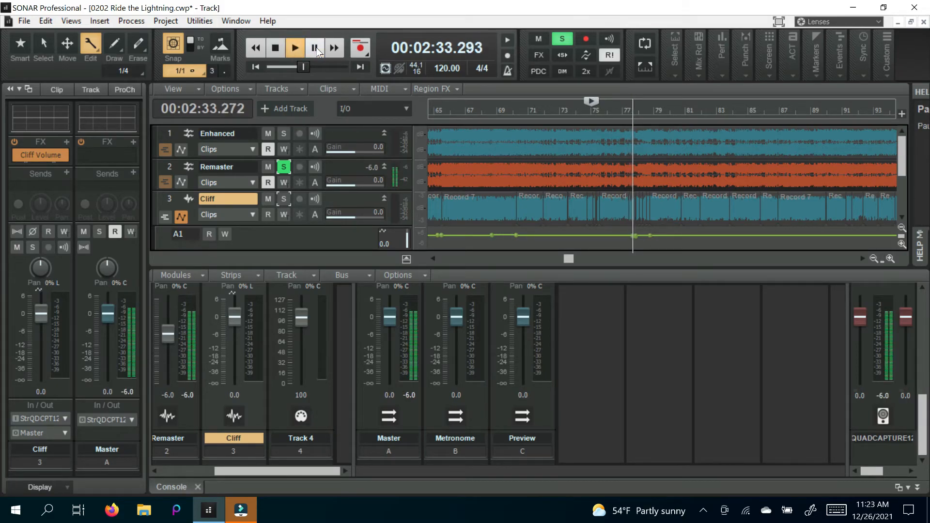
click(294, 48)
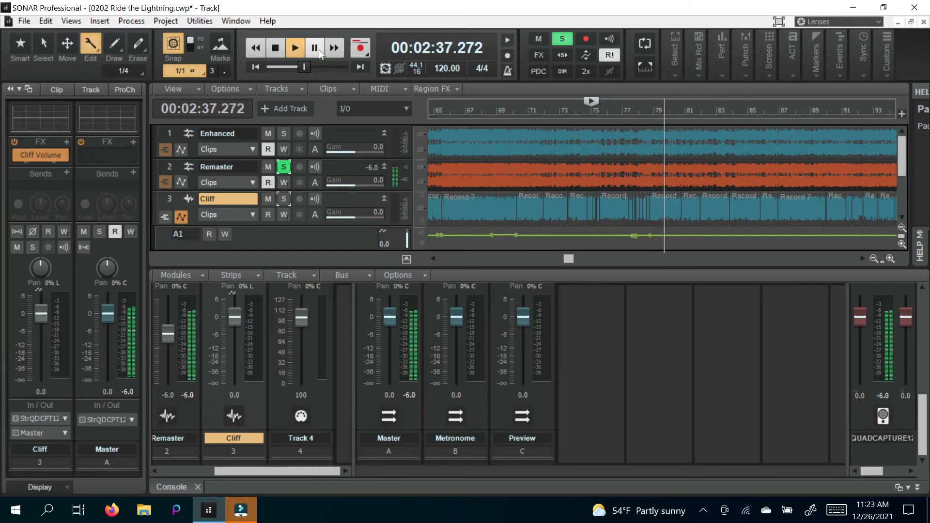
click(314, 47)
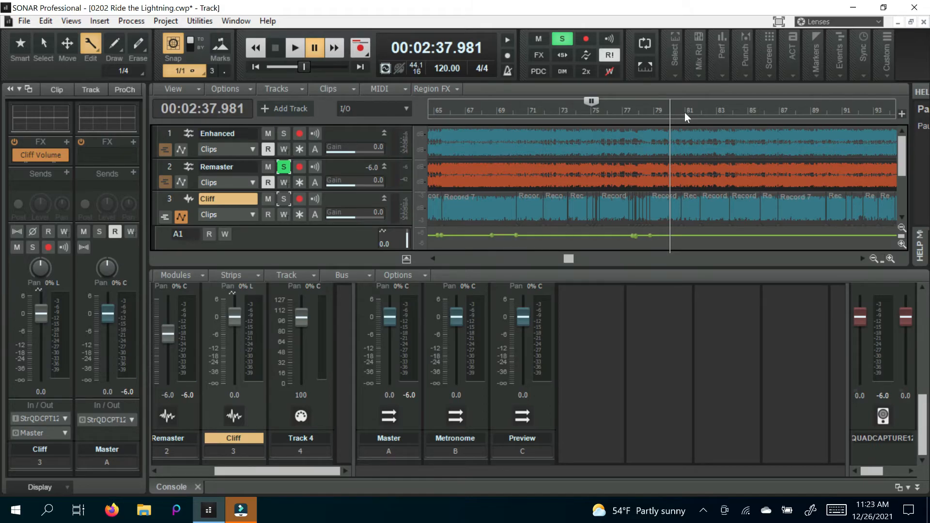
Step: Continue auditioning the soloed Remaster from bar 81 toward about 2:48, pausing and resuming
click(295, 47)
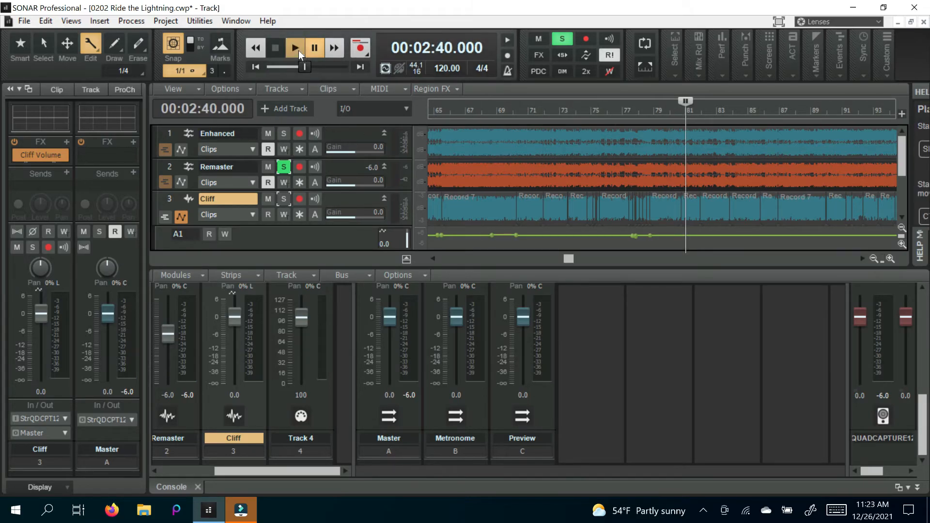
click(294, 48)
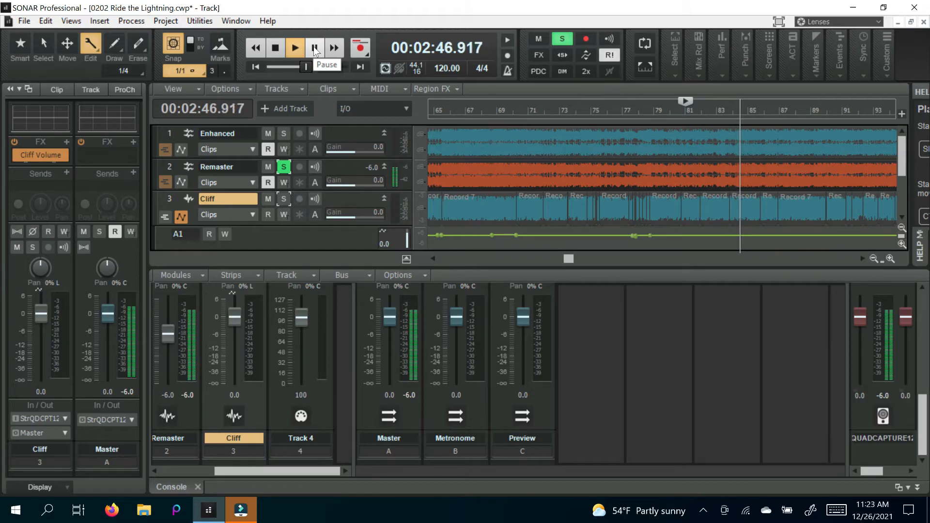
click(314, 48)
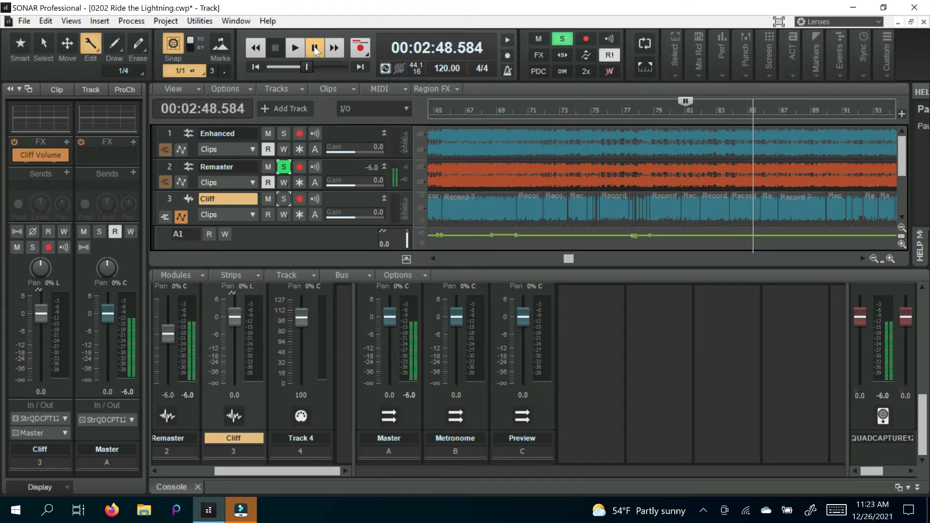
click(295, 48)
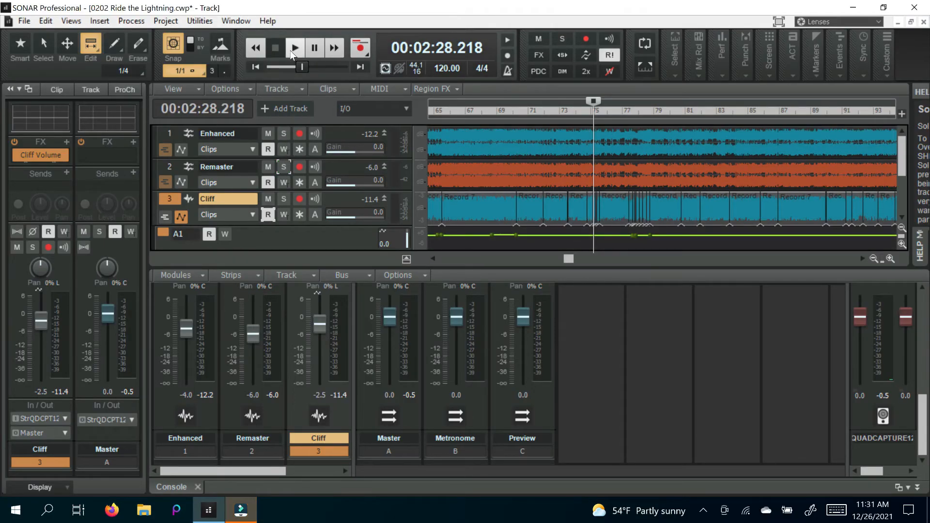
Step: Play the Enhanced, Remaster and Cliff tracks together from 2:28, toggling pause and play to compare
click(295, 47)
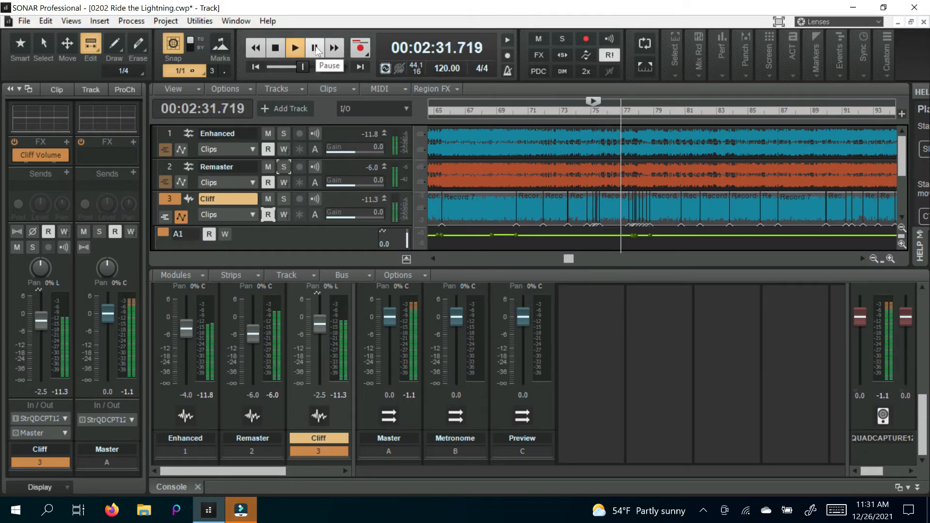
click(315, 47)
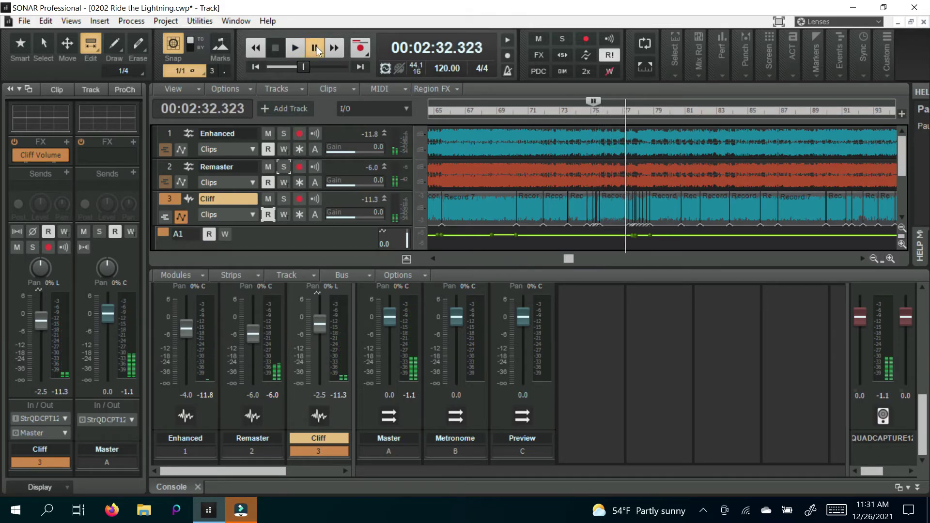
click(294, 47)
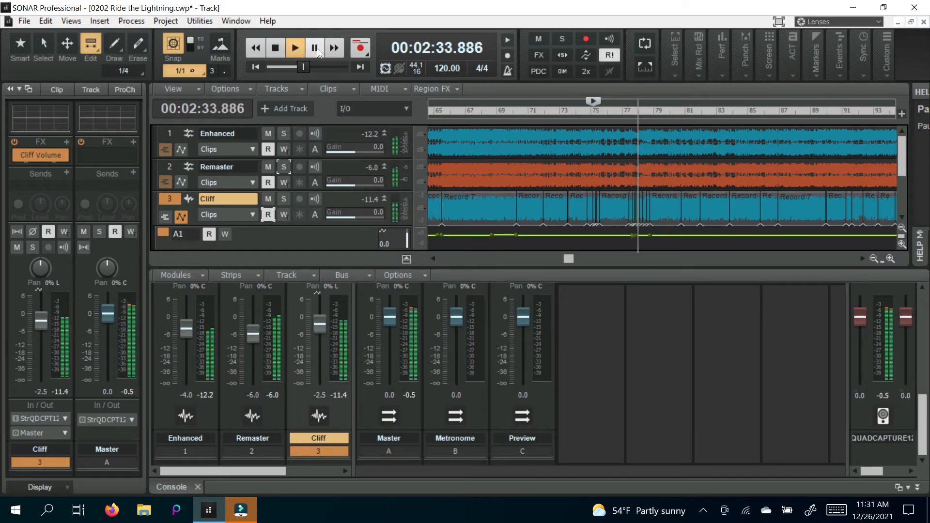
click(314, 47)
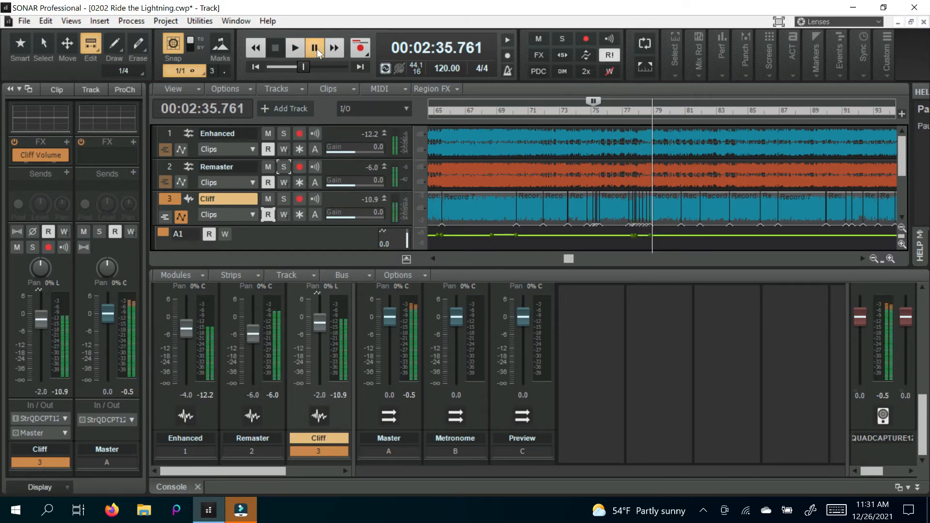
click(294, 48)
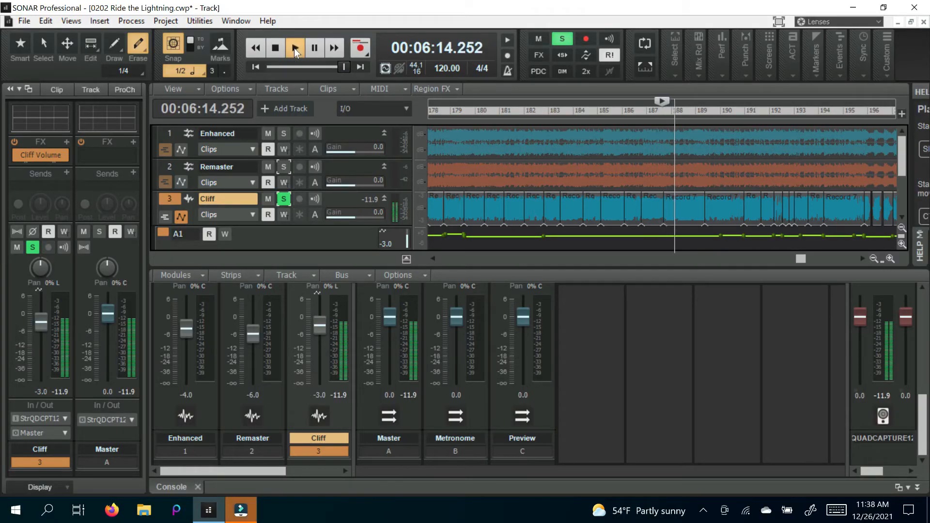
Step: Start playback of the soloed Cliff bass from about 6:14 into the closing section
click(294, 47)
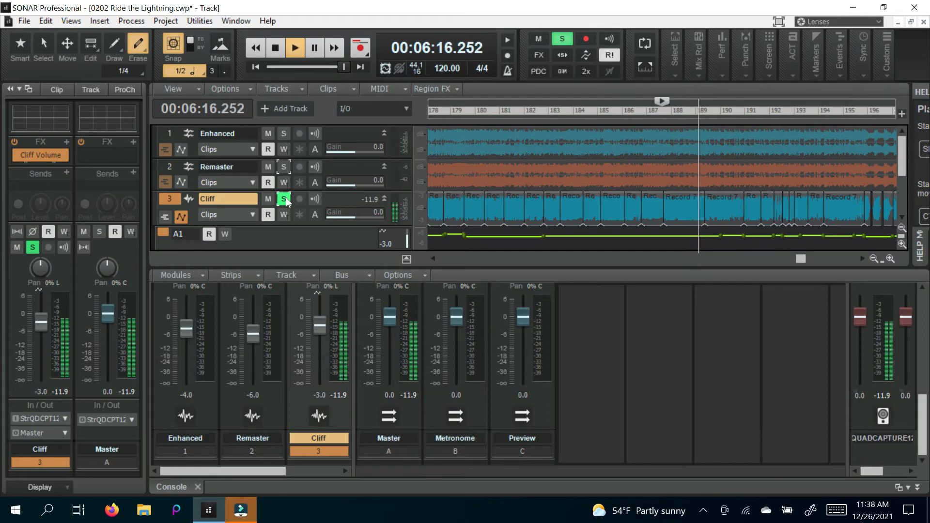